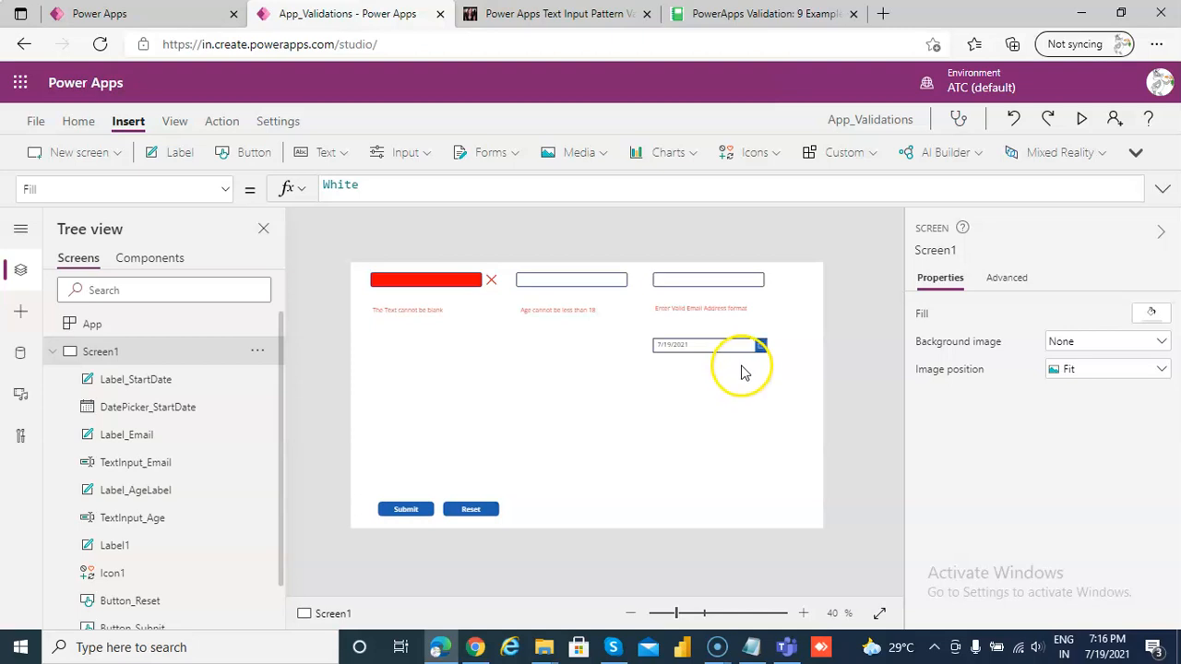
pyautogui.moveTo(746, 375)
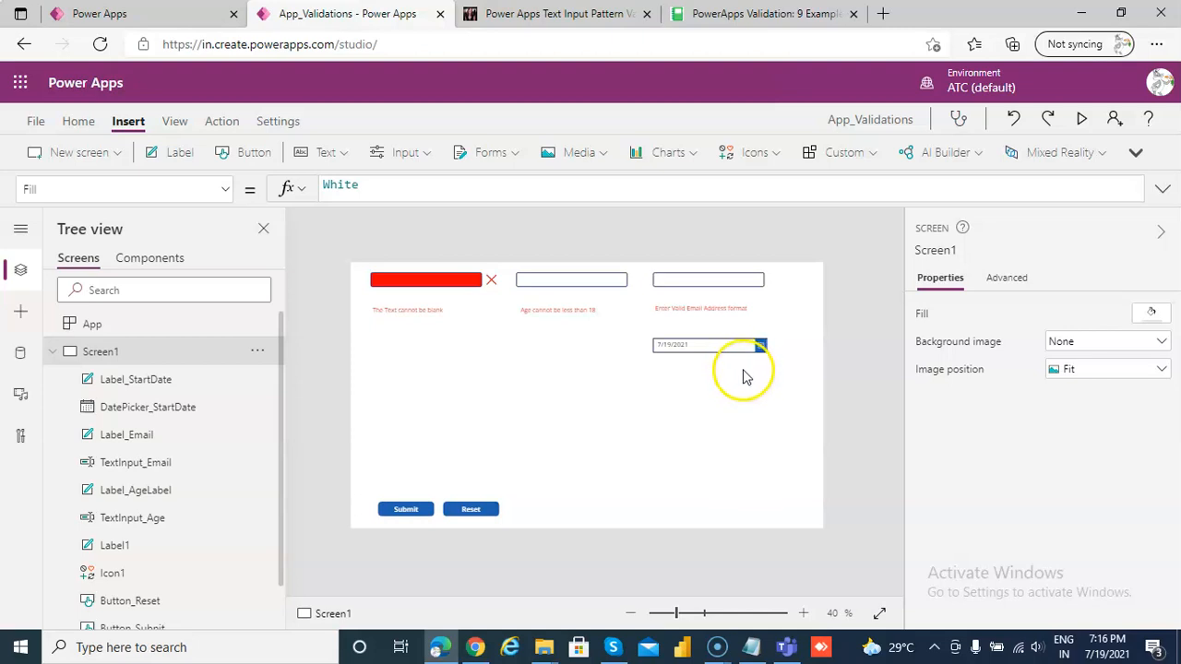
pyautogui.moveTo(748, 374)
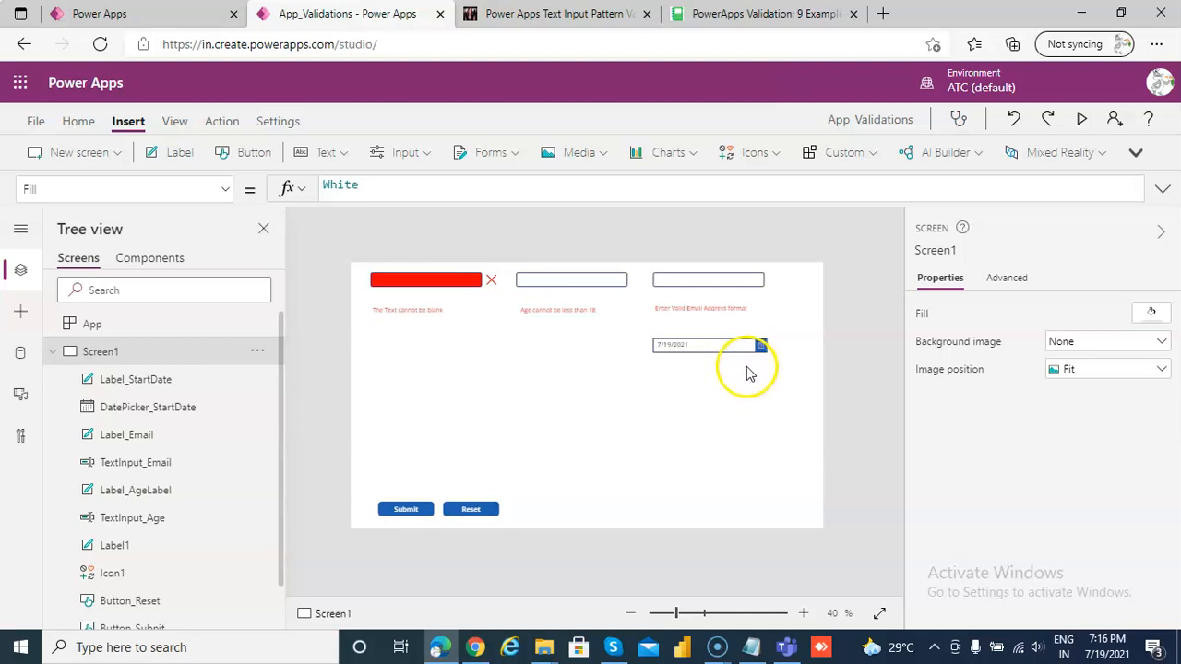
pyautogui.moveTo(747, 369)
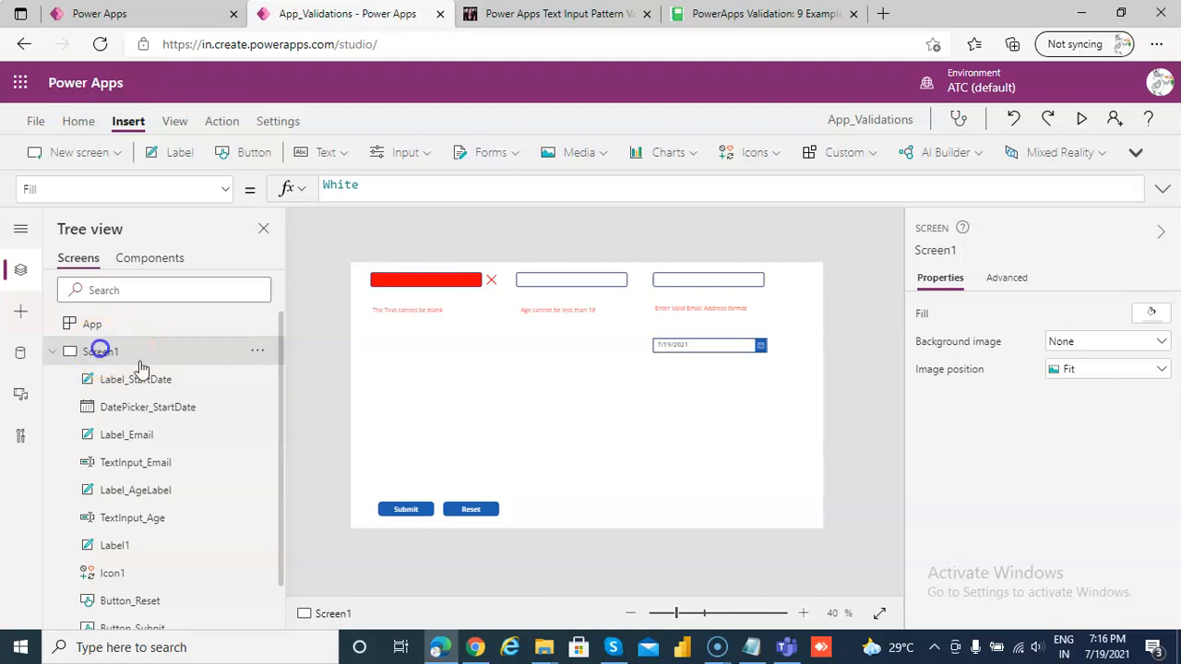
# Insert a text input control and rename it TextInput_RegExp.
pyautogui.click(403, 152)
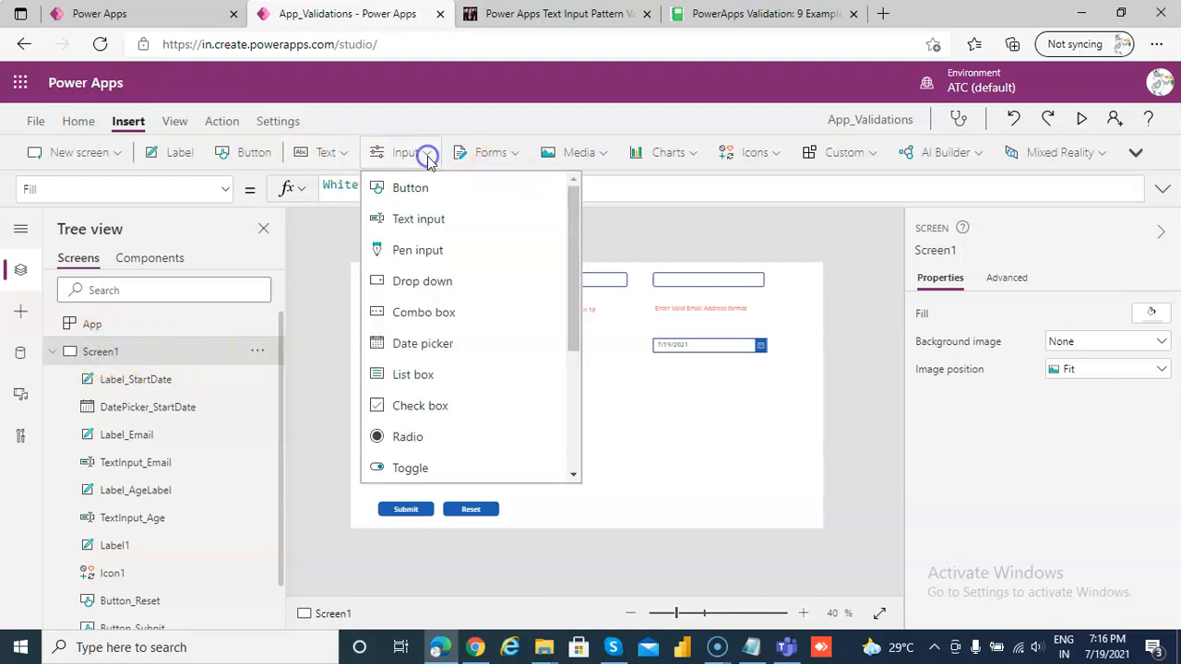
pyautogui.click(418, 218)
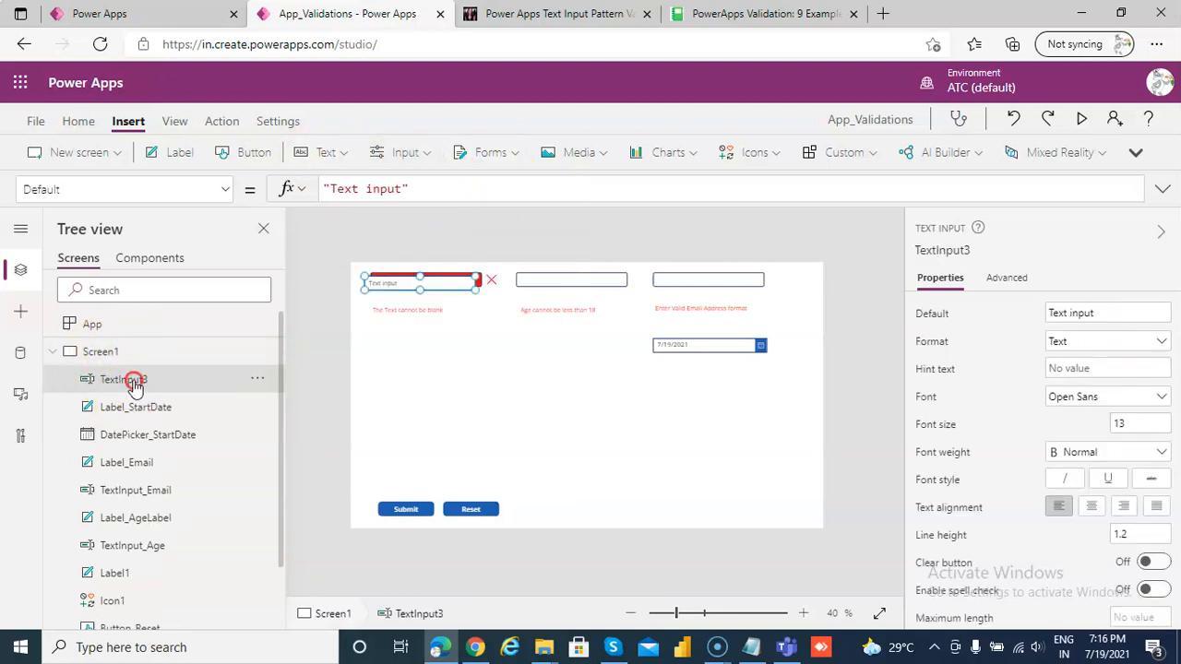
pyautogui.doubleClick(120, 379)
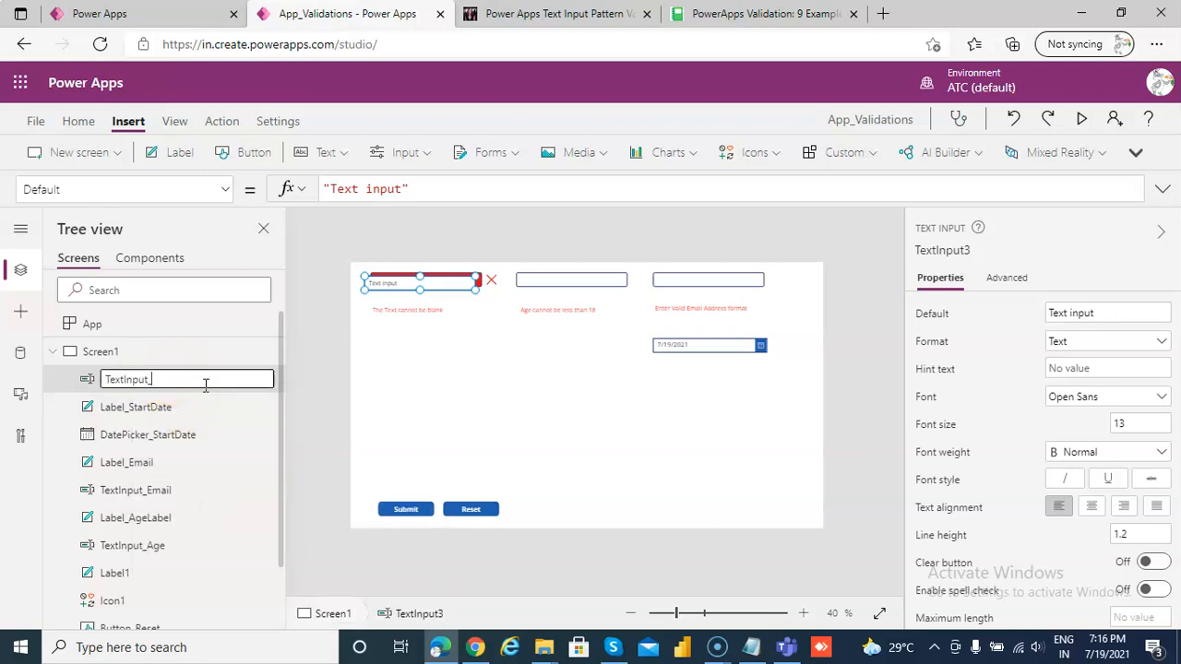
pyautogui.write('_Reg')
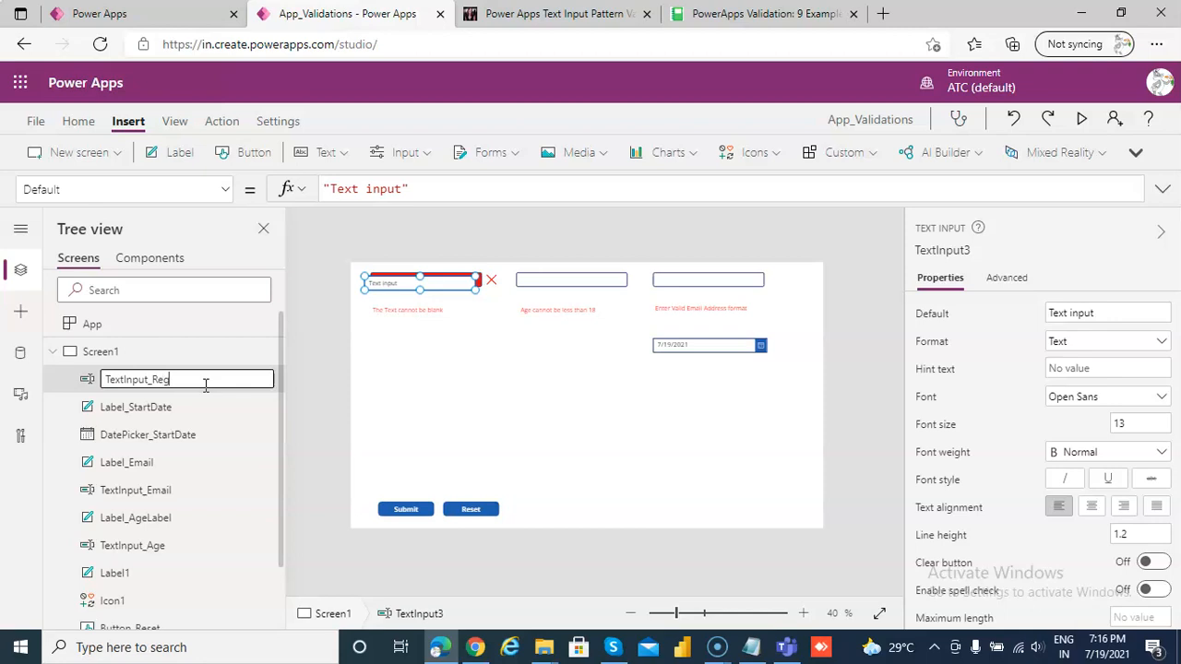
pyautogui.write('Exp')
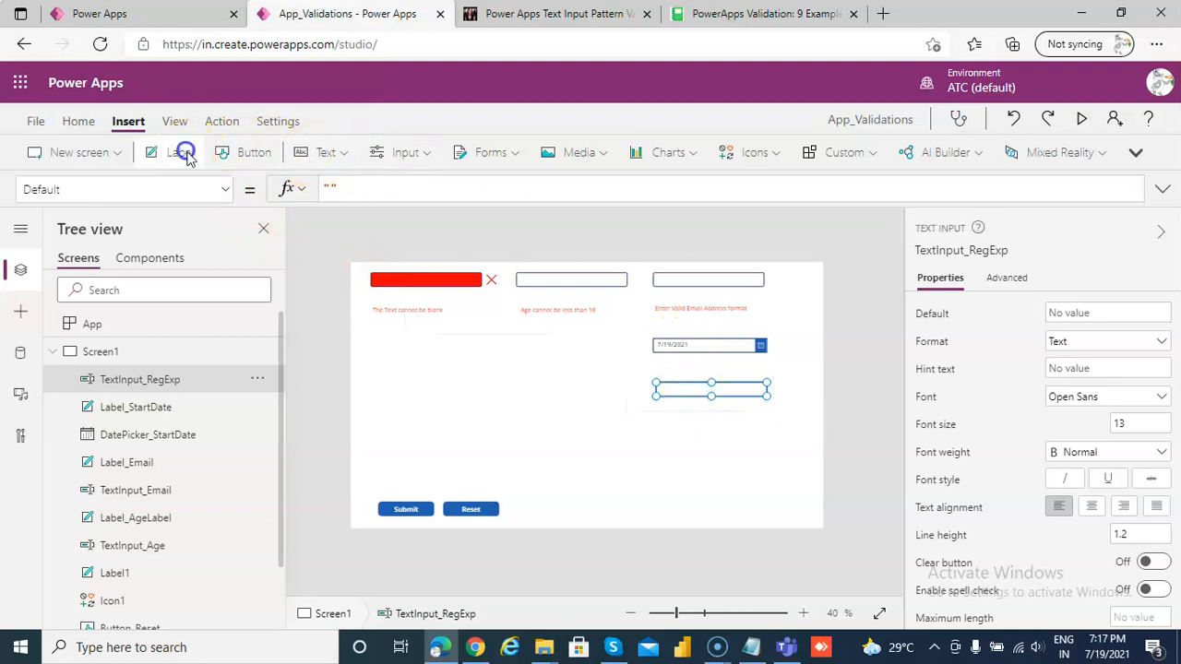
# Add a label below TextInput_RegExp and set its text to 'Invalid Data'.
pyautogui.click(179, 153)
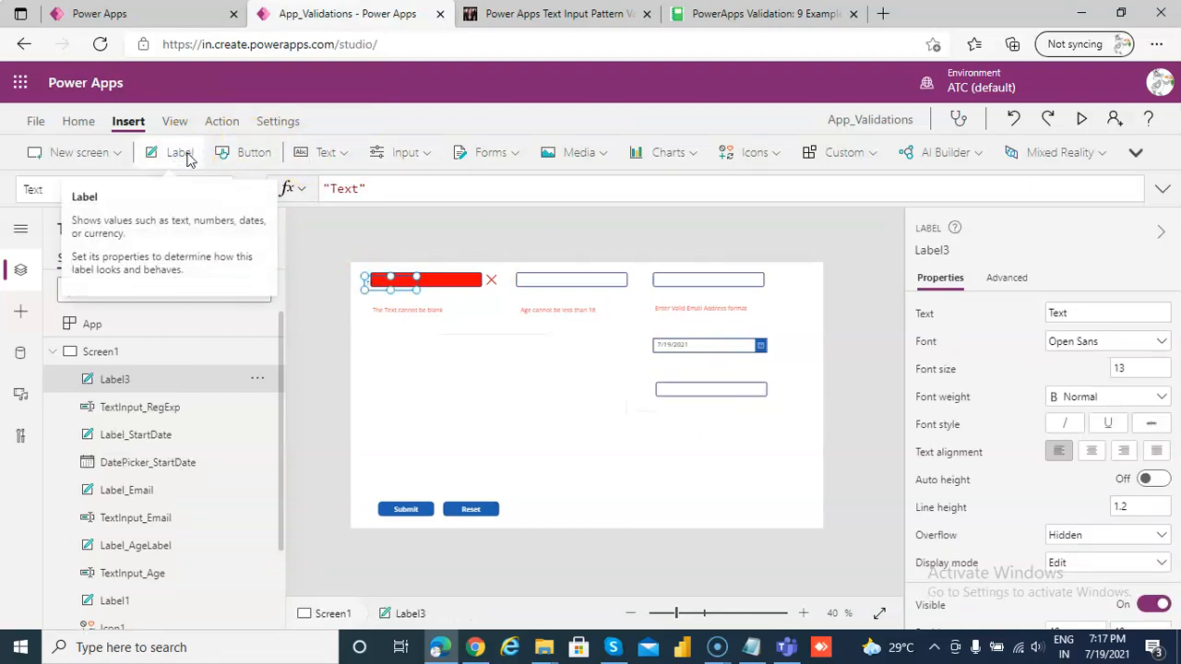
pyautogui.click(180, 152)
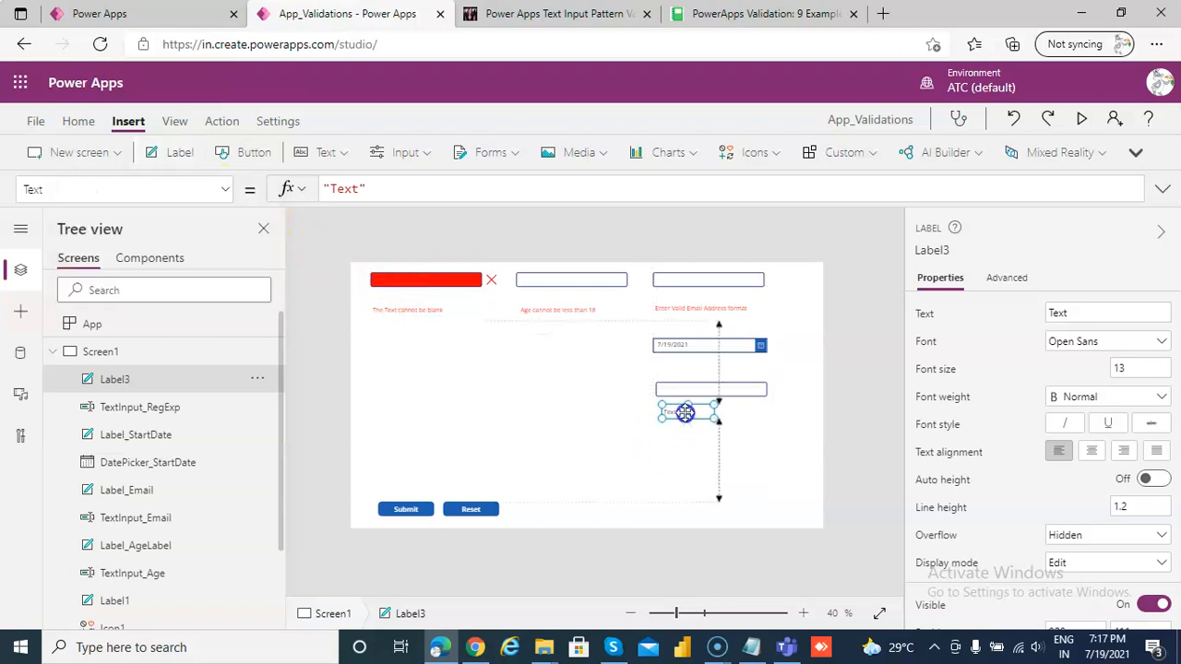
pyautogui.moveTo(685, 413); pyautogui.dragTo(790, 427)
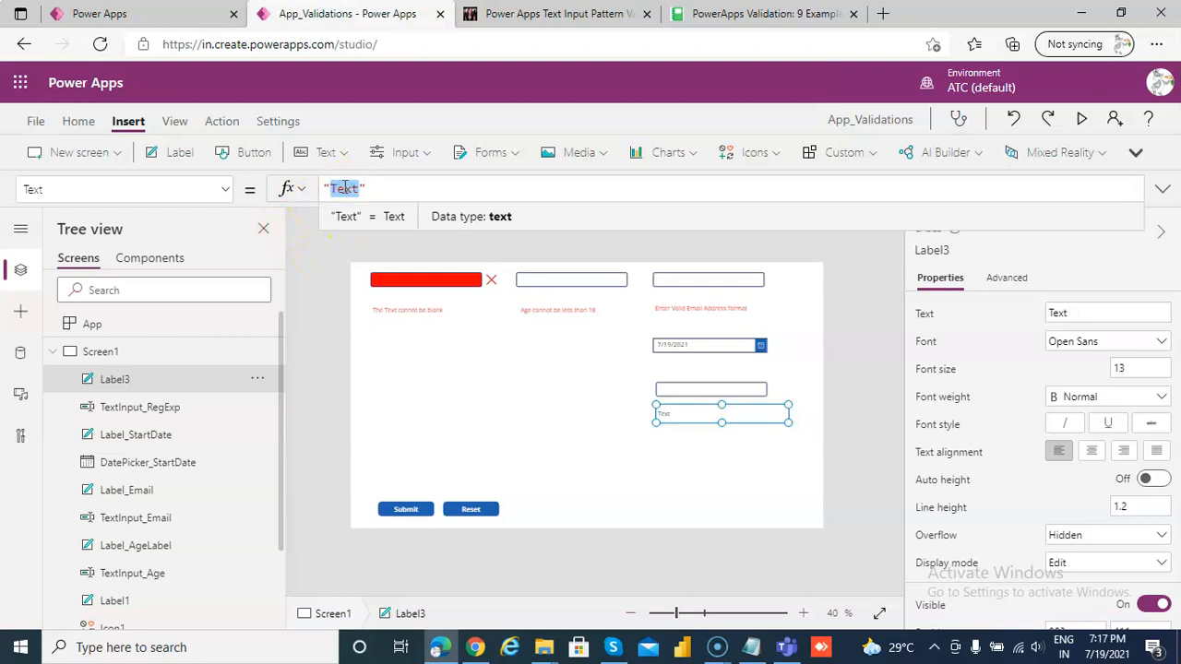
pyautogui.write('Invalid Data')
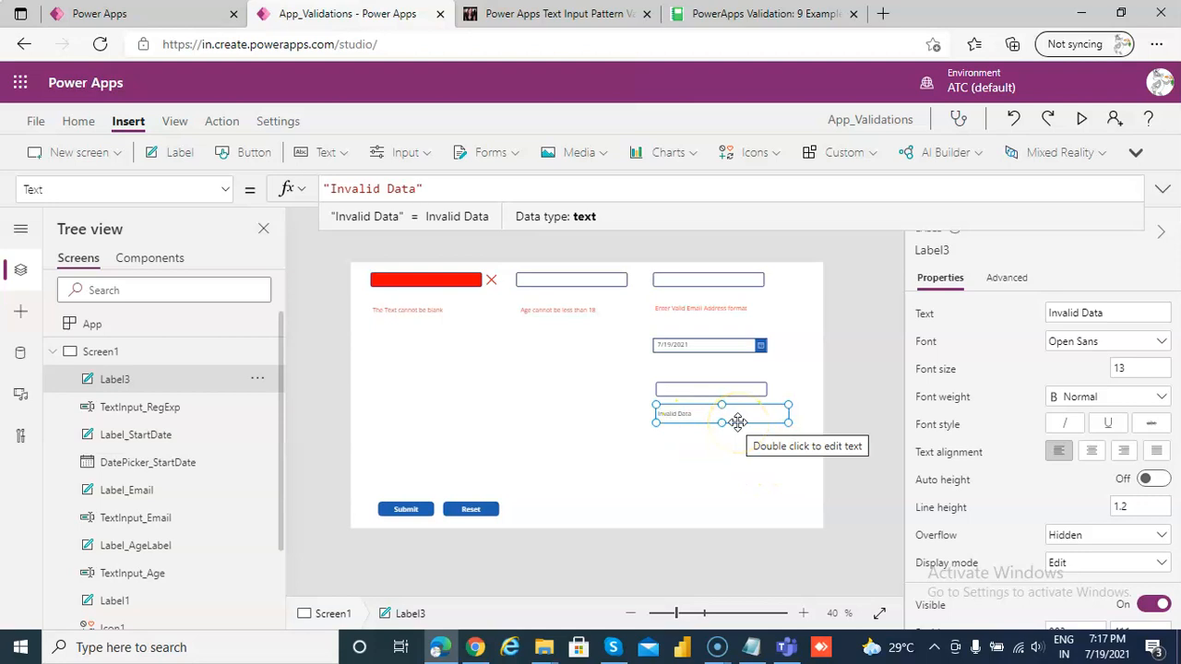
# Set the Invalid Data label's Color property to Red.
pyautogui.click(123, 189)
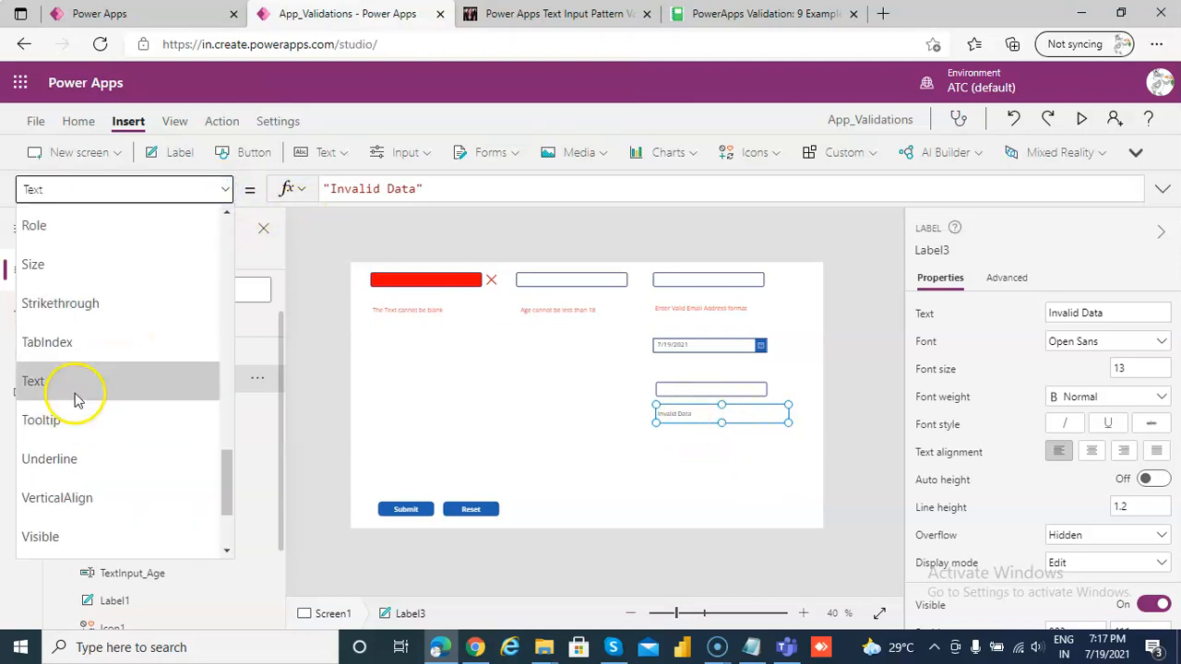
pyautogui.scroll(3)
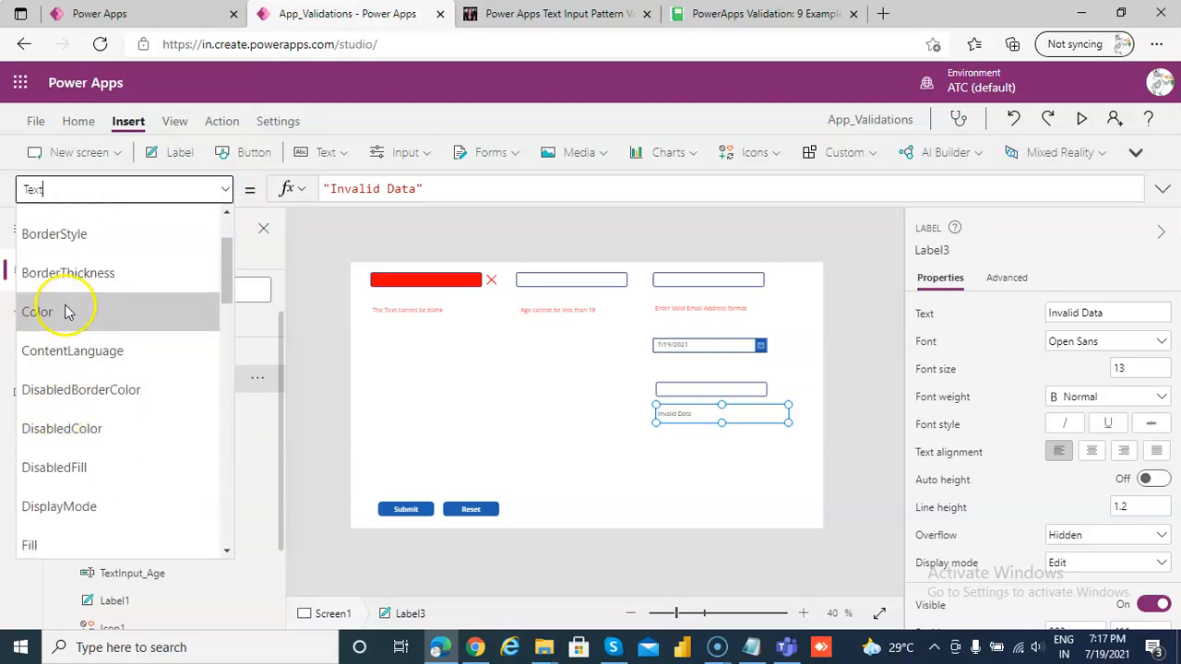
pyautogui.click(38, 312)
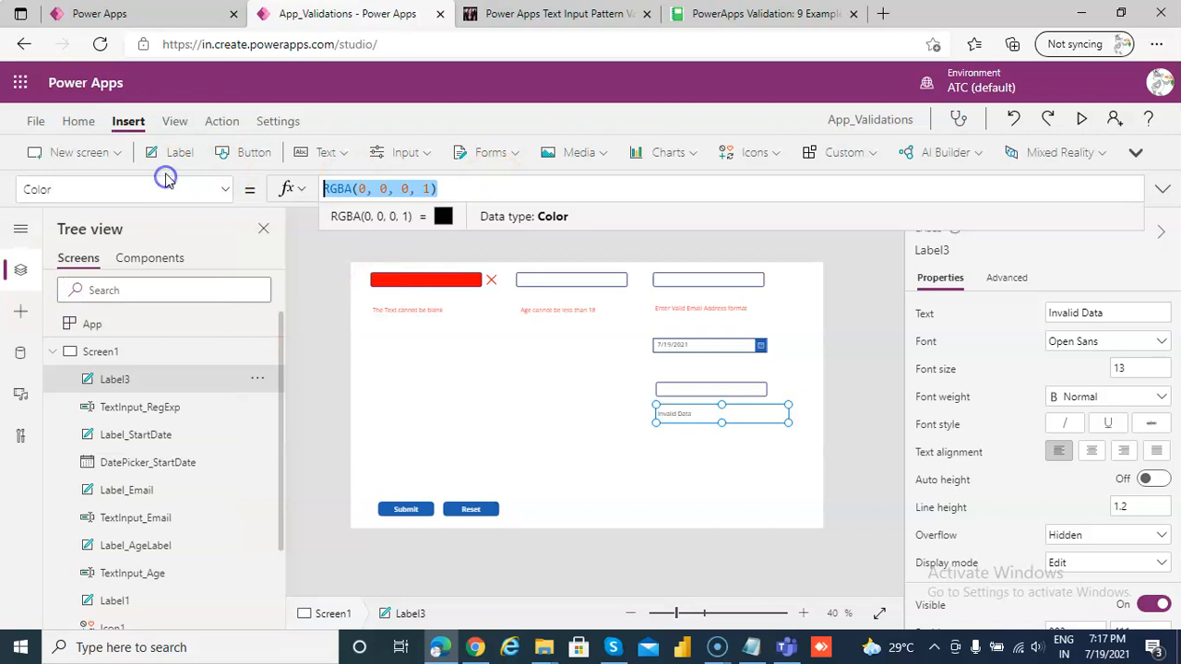
pyautogui.write('Red')
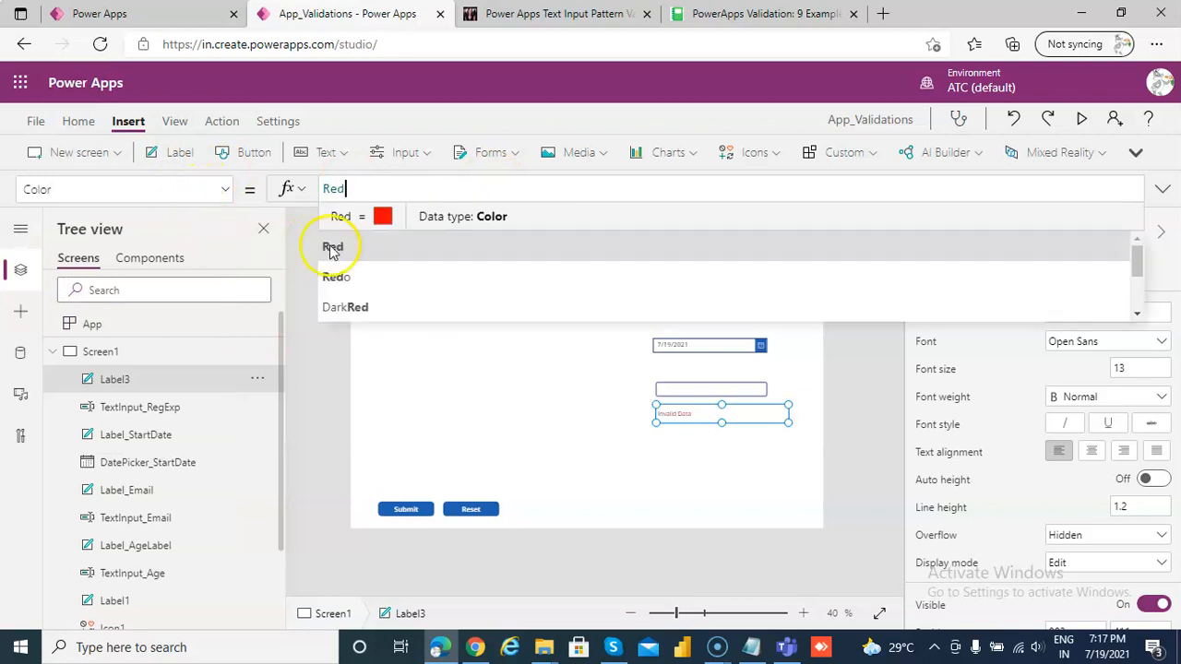
pyautogui.click(332, 246)
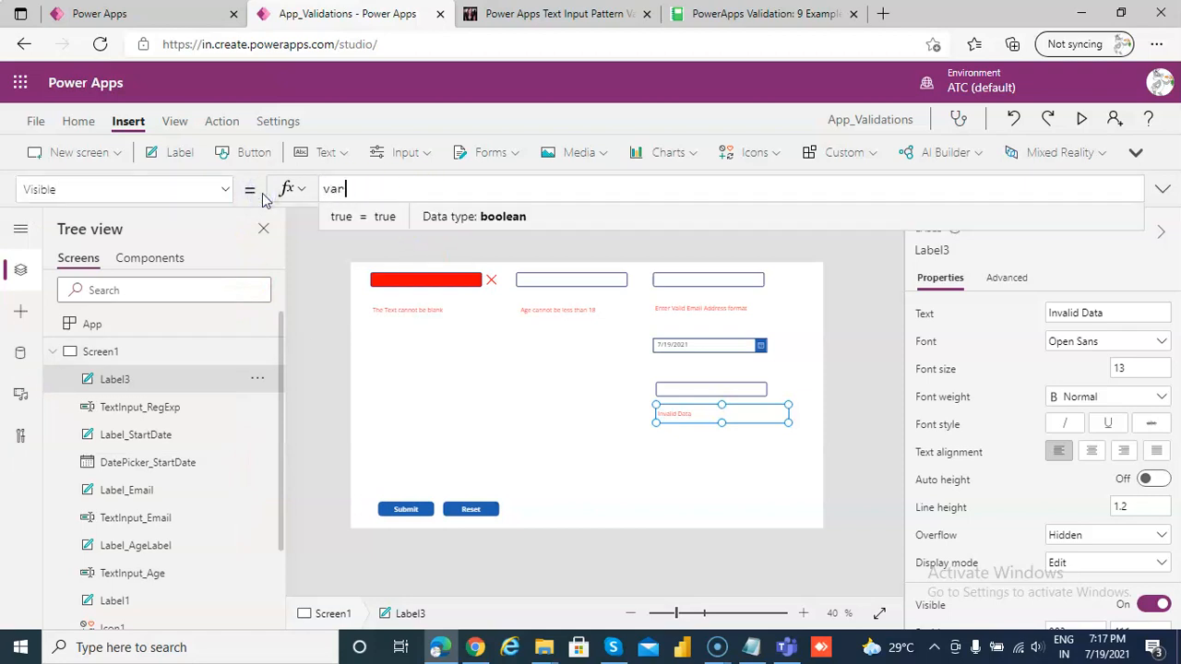
# Set the label's Visible property to varVisibleRegExp.
pyautogui.write('Vis')
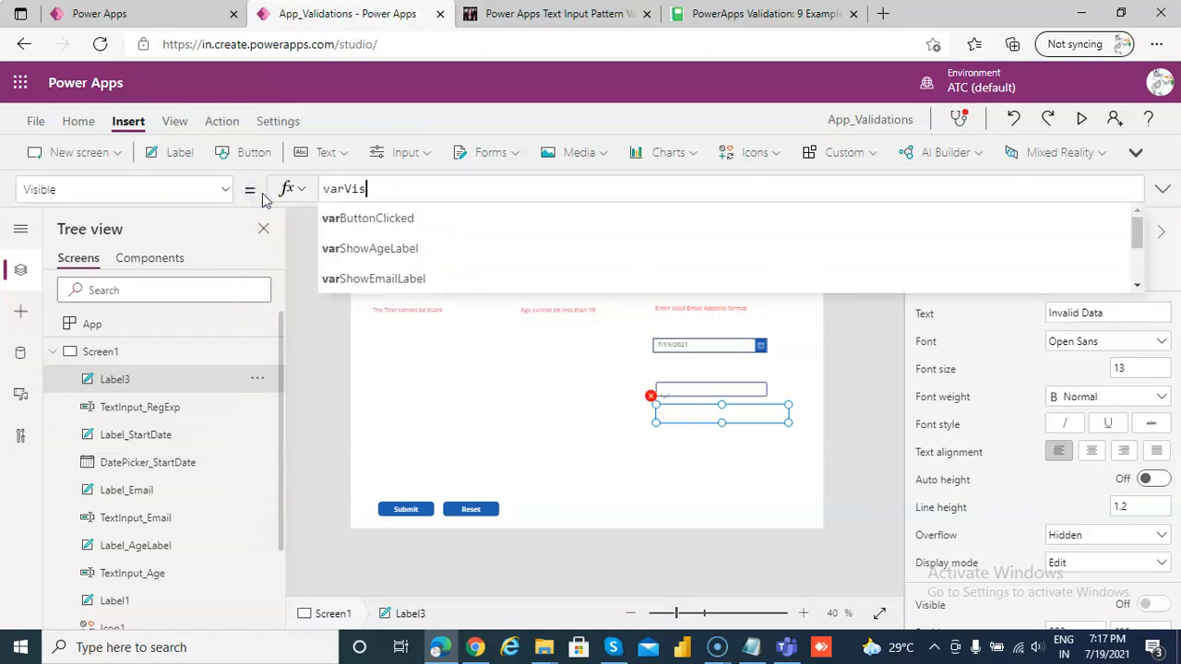
pyautogui.write('ible')
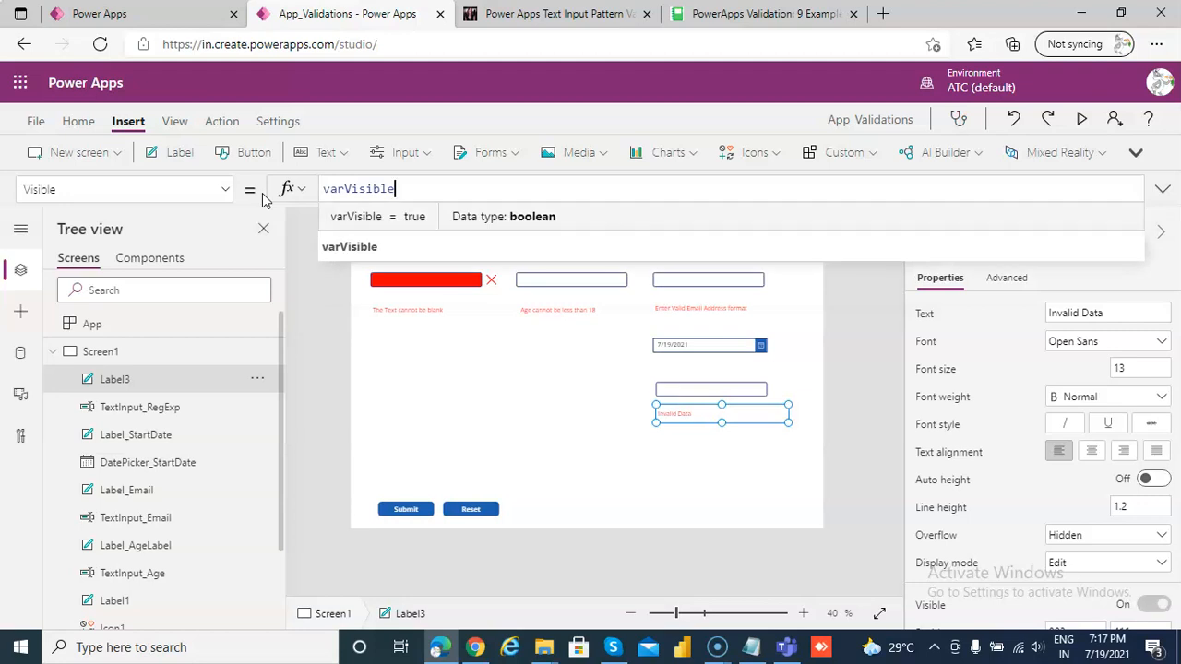
pyautogui.write('RegExp')
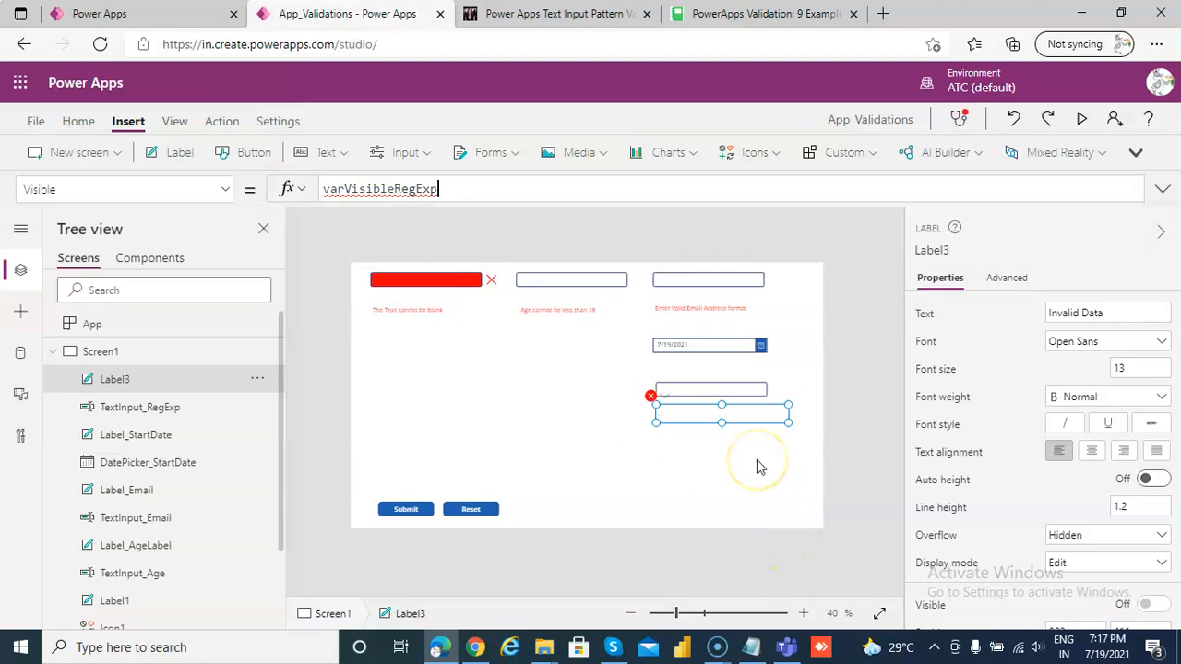
pyautogui.click(757, 461)
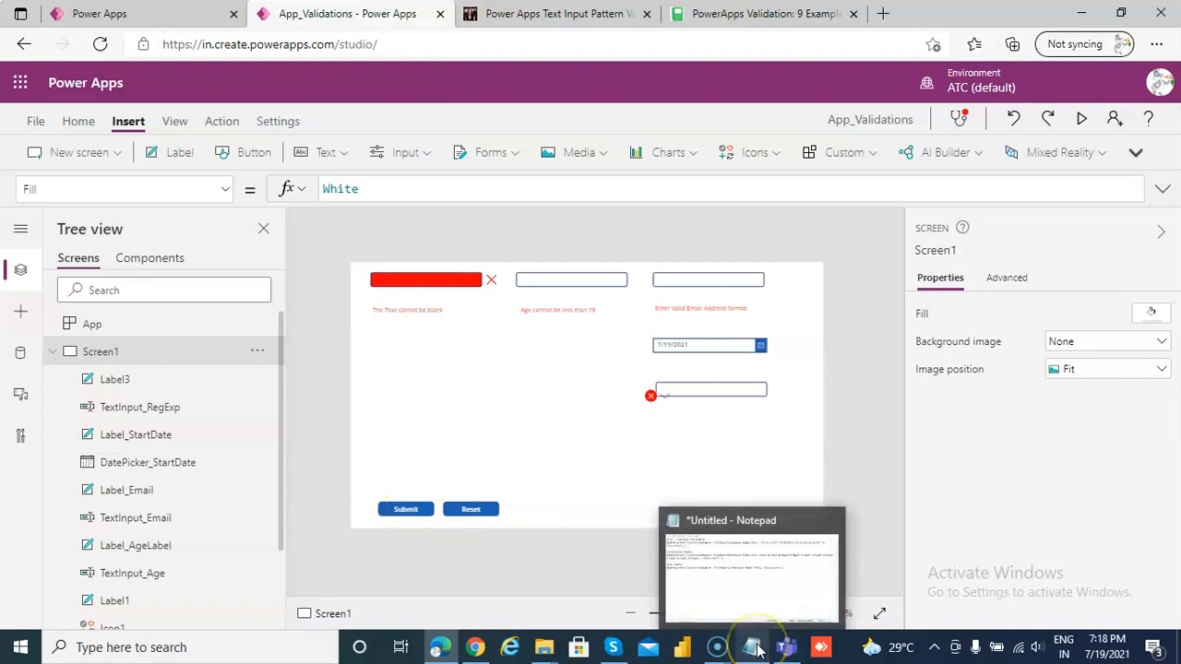
# Consult the Notepad notes, then select the Invalid Data label.
pyautogui.click(752, 563)
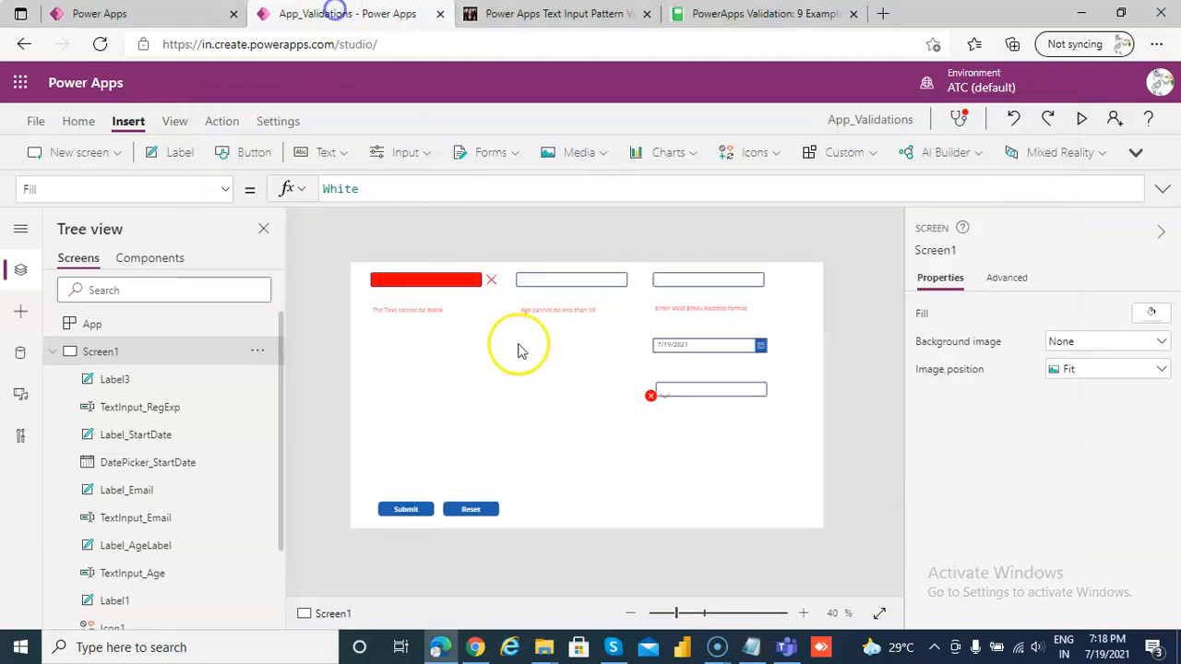
pyautogui.click(406, 510)
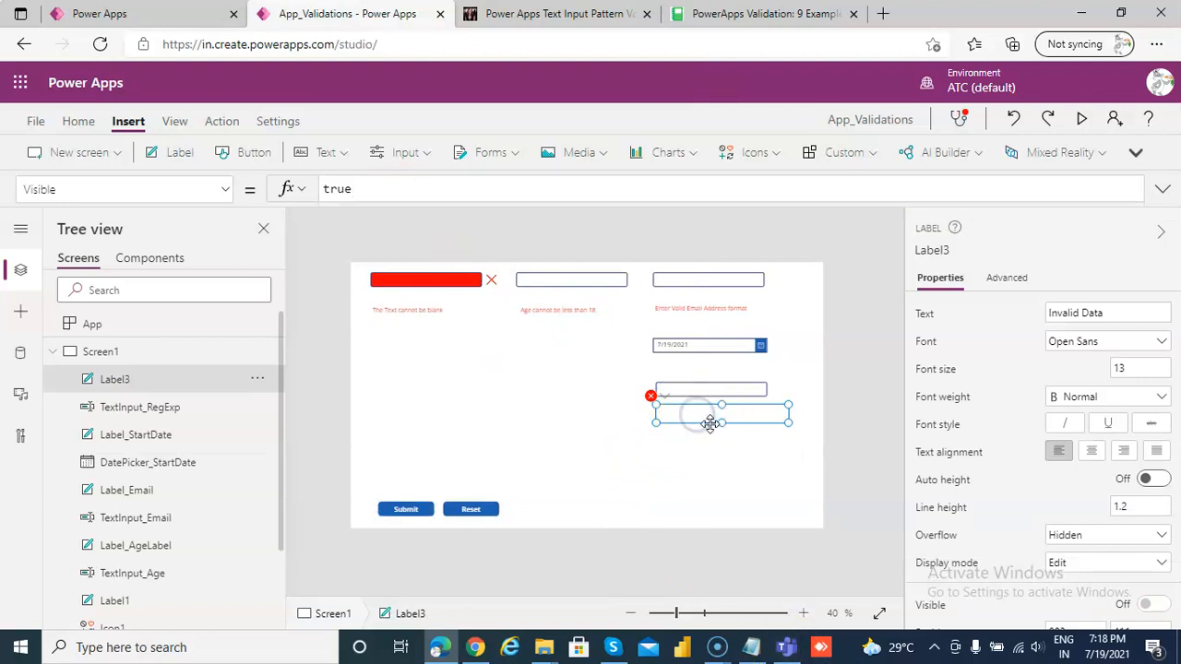
pyautogui.click(406, 508)
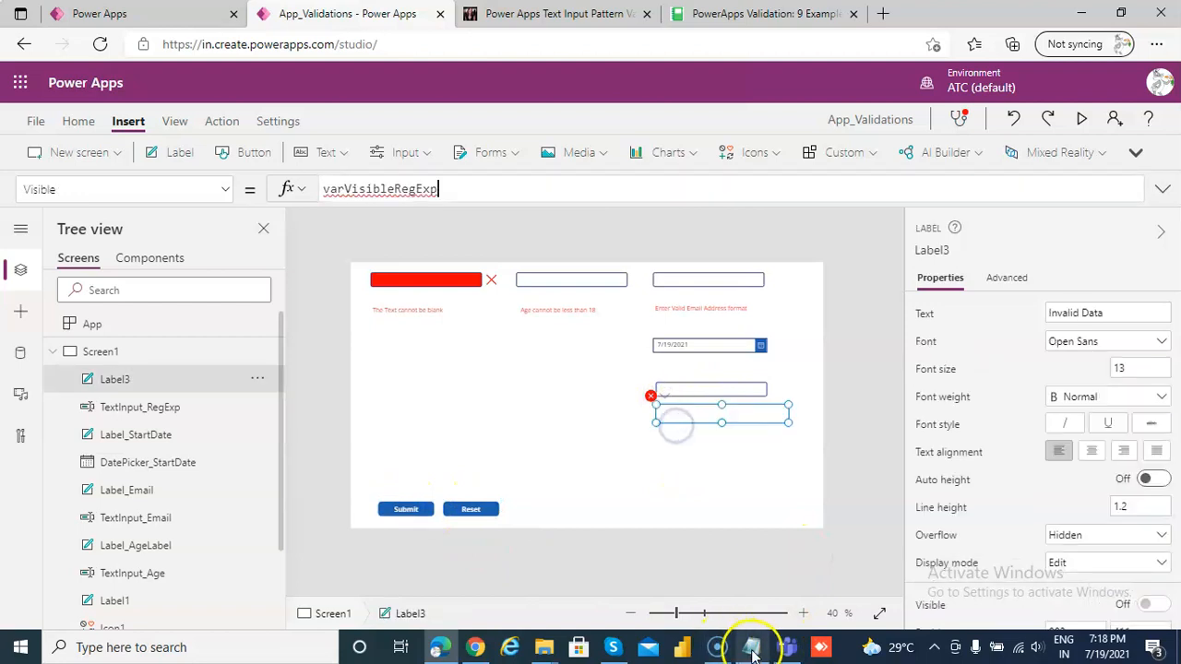
# Copy the alphanumeric IsMatch formula from Notepad and inspect the RegEx input's error.
pyautogui.click(752, 647)
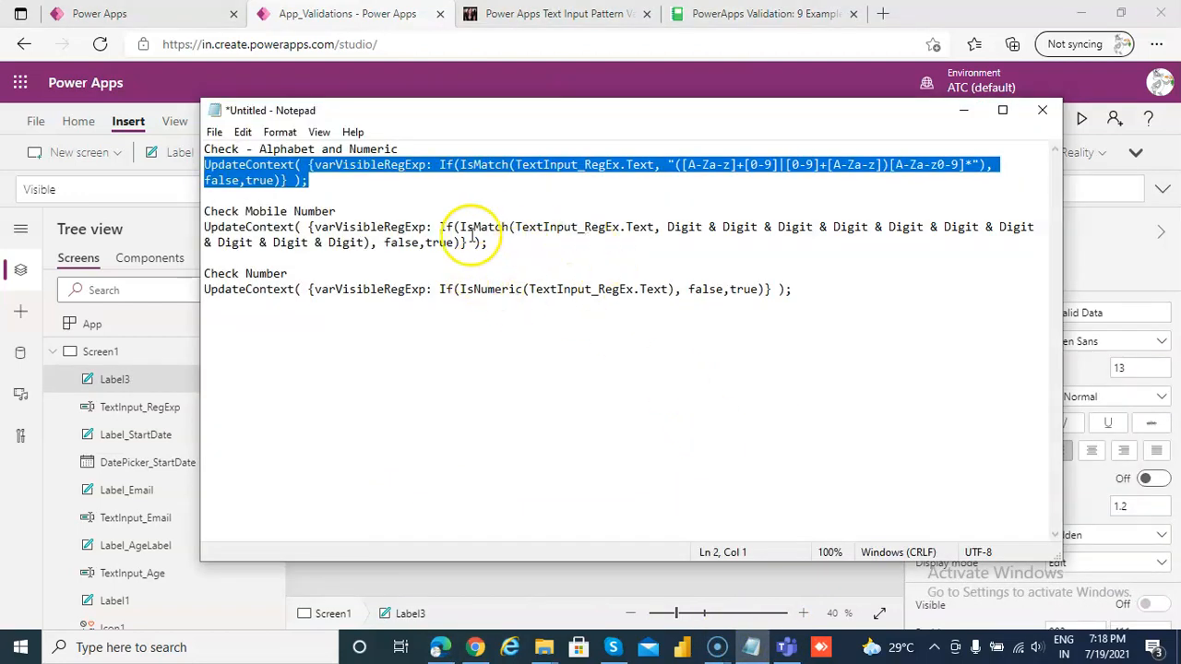
pyautogui.doubleClick(368, 227)
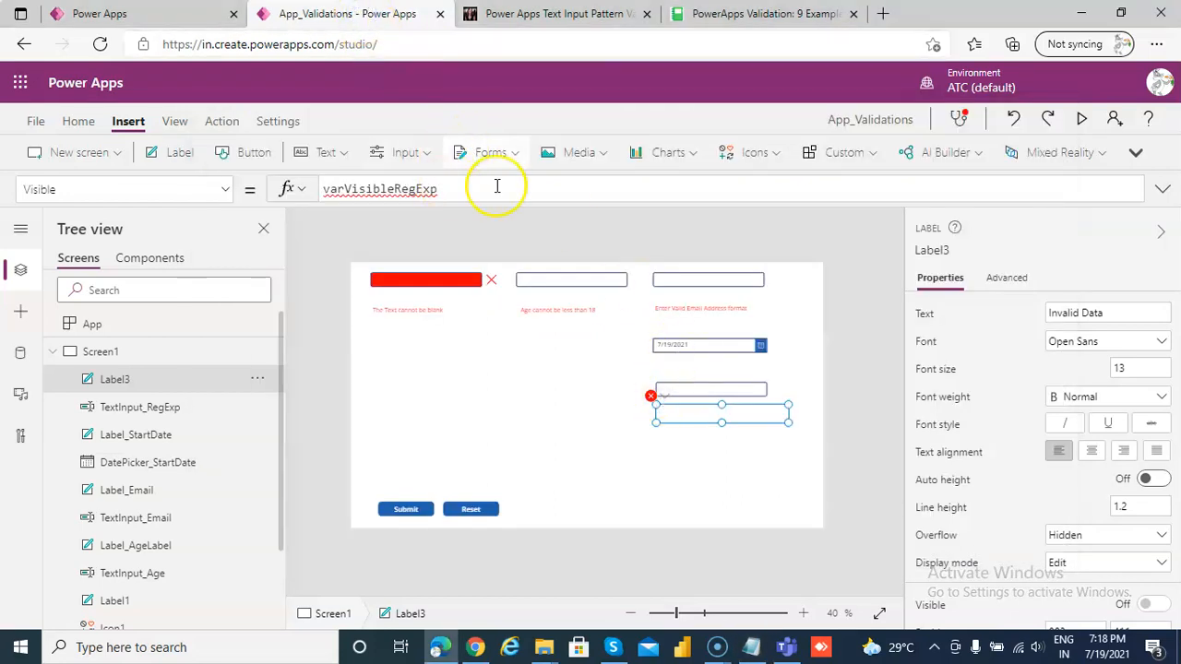
pyautogui.click(651, 395)
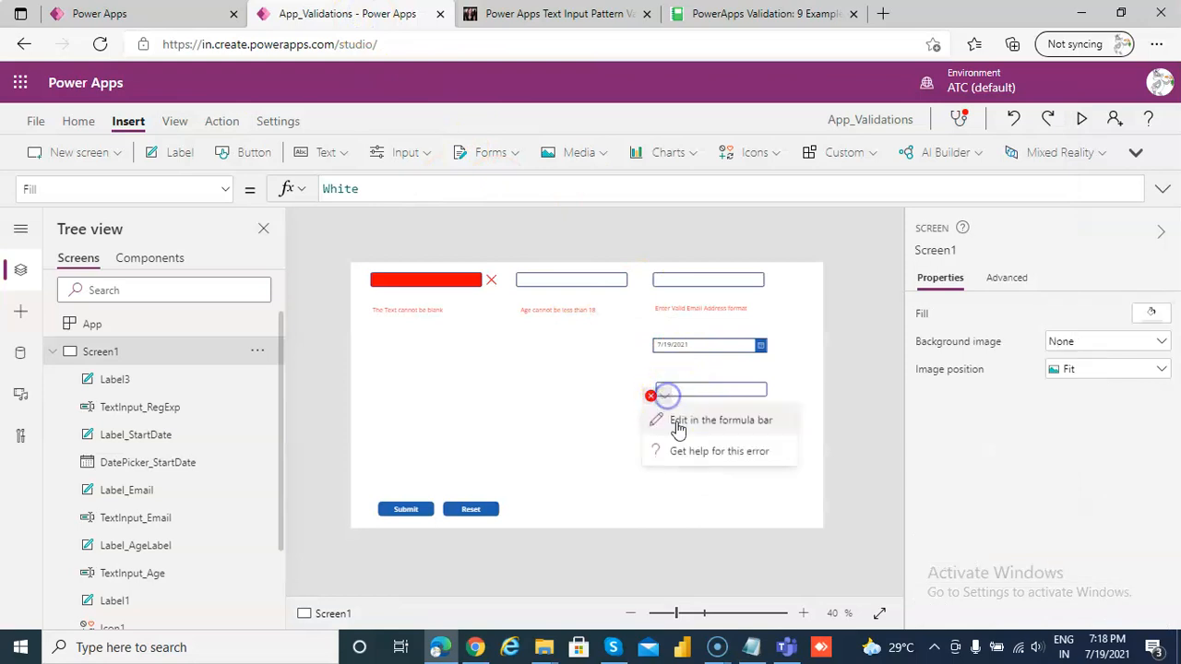
pyautogui.click(721, 478)
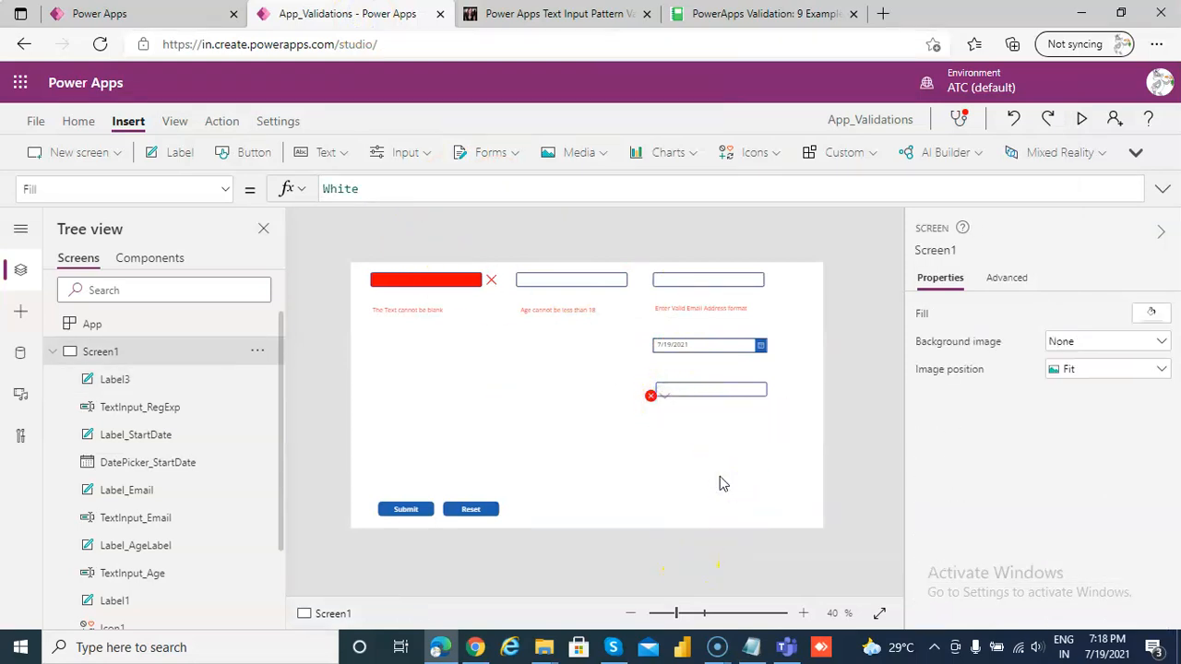
pyautogui.moveTo(766, 636)
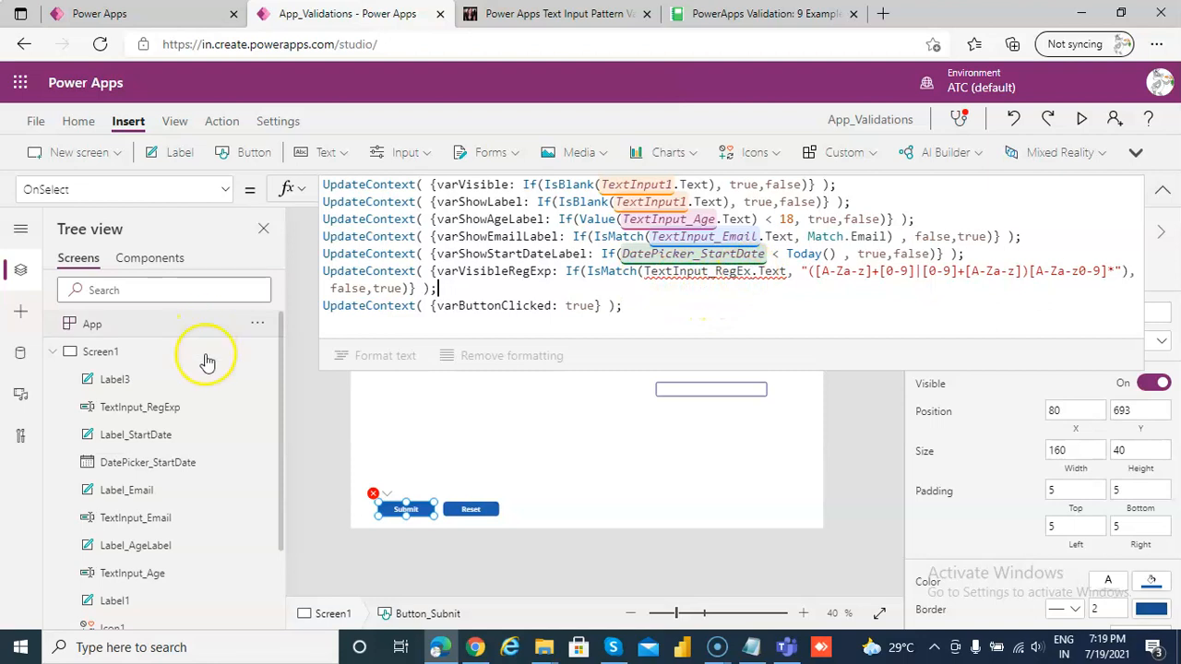
# Select the RegEx text input in the tree and rename it TextInput_RegEx.
pyautogui.click(140, 407)
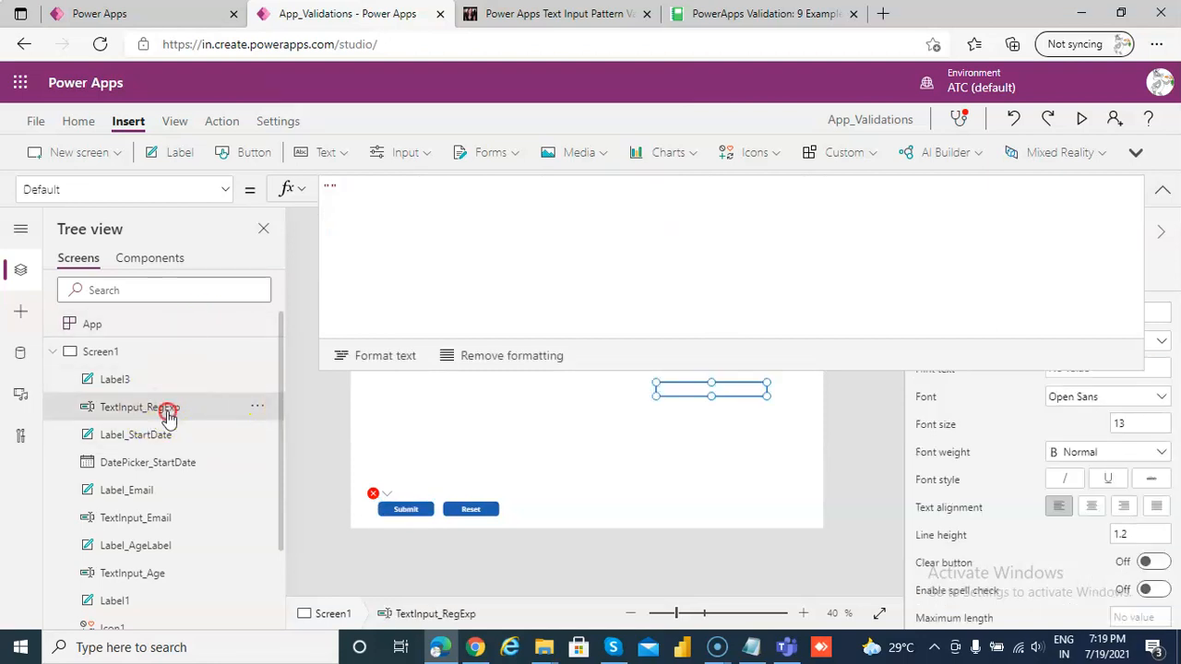
pyautogui.doubleClick(140, 407)
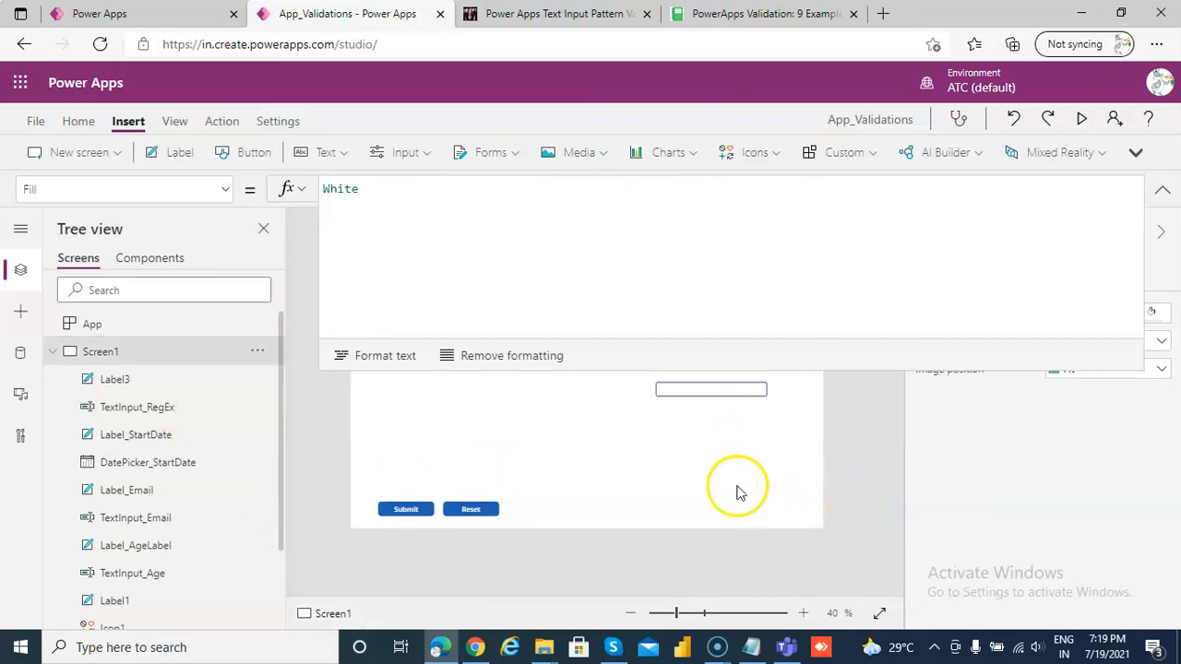
pyautogui.moveTo(415, 506)
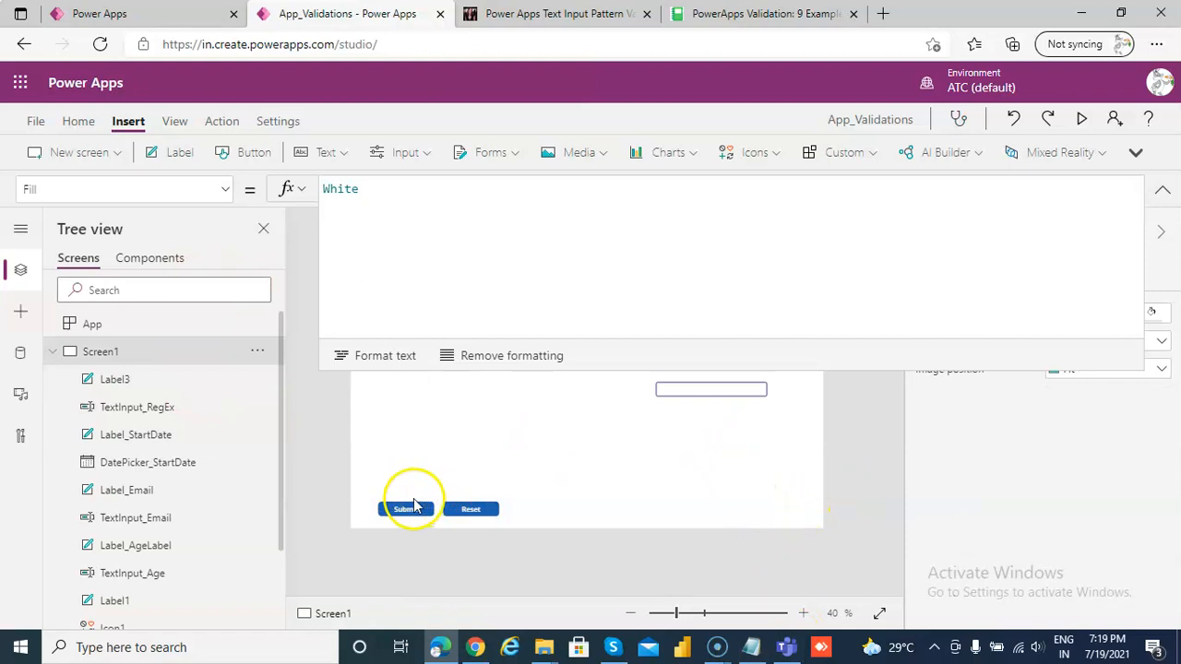
# Add Reset(TextInput_RegEx) and a variable-reset UpdateContext line to Reset's OnSelect.
pyautogui.click(471, 508)
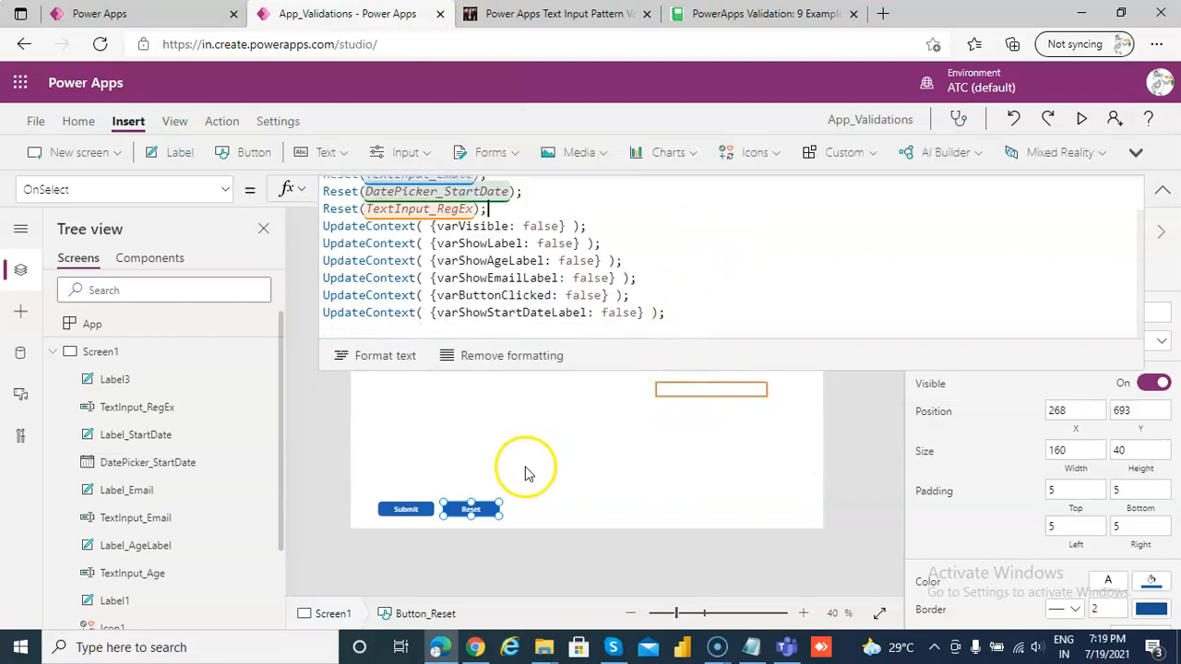
pyautogui.click(407, 509)
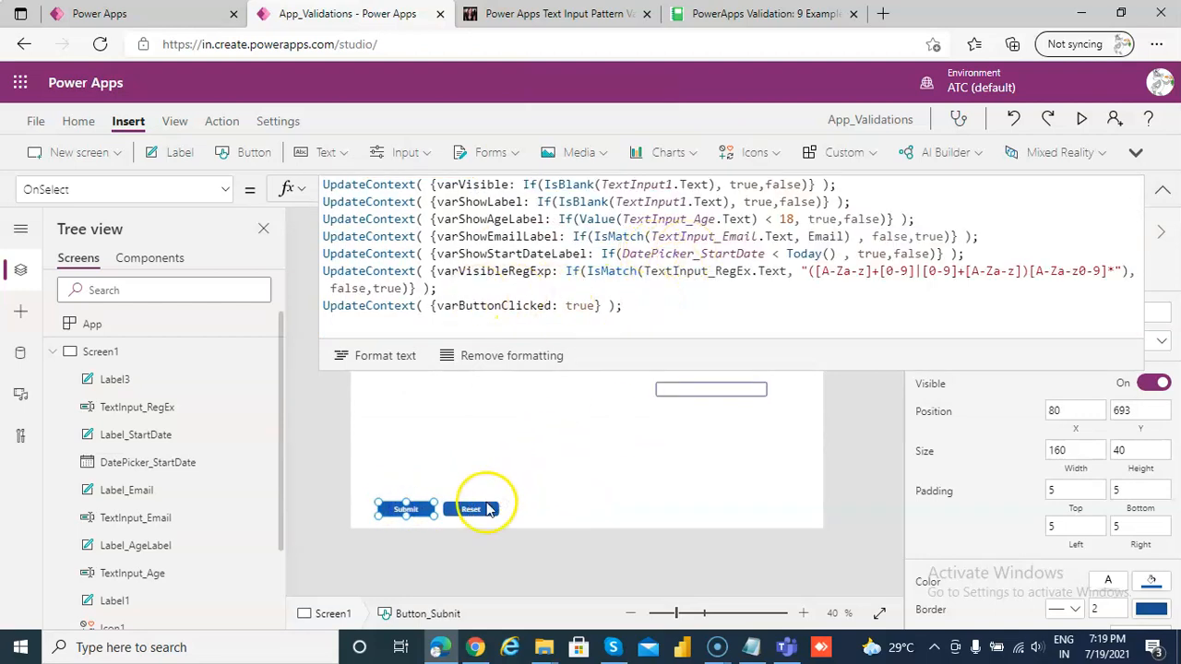
pyautogui.click(471, 508)
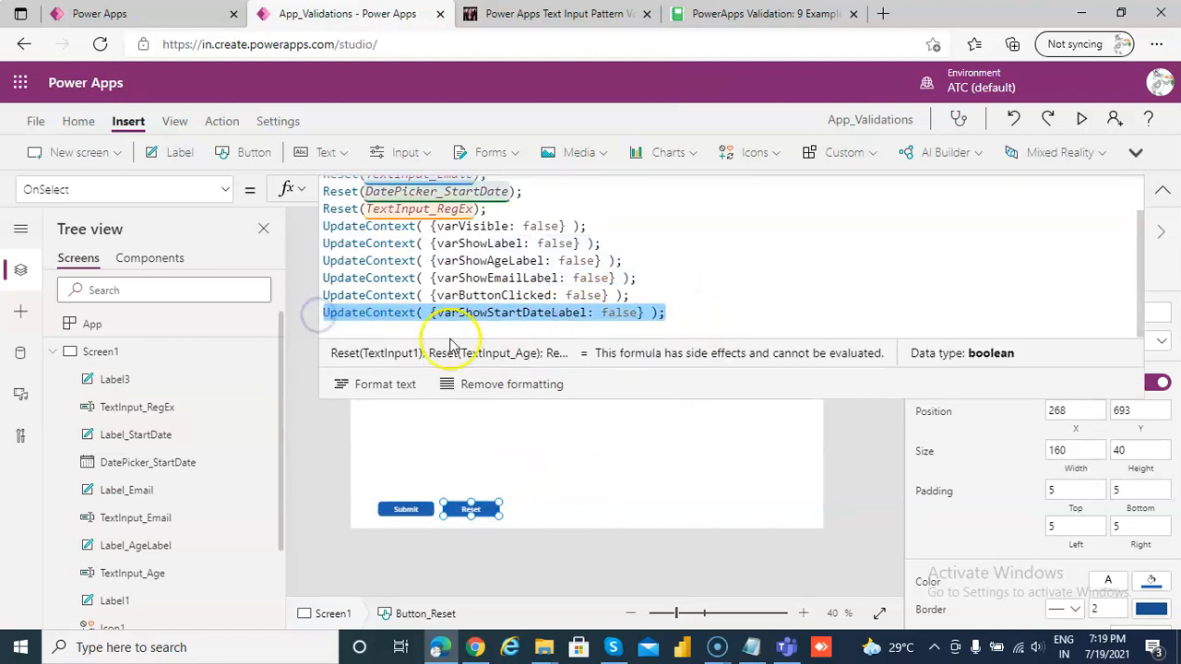
pyautogui.click(404, 328)
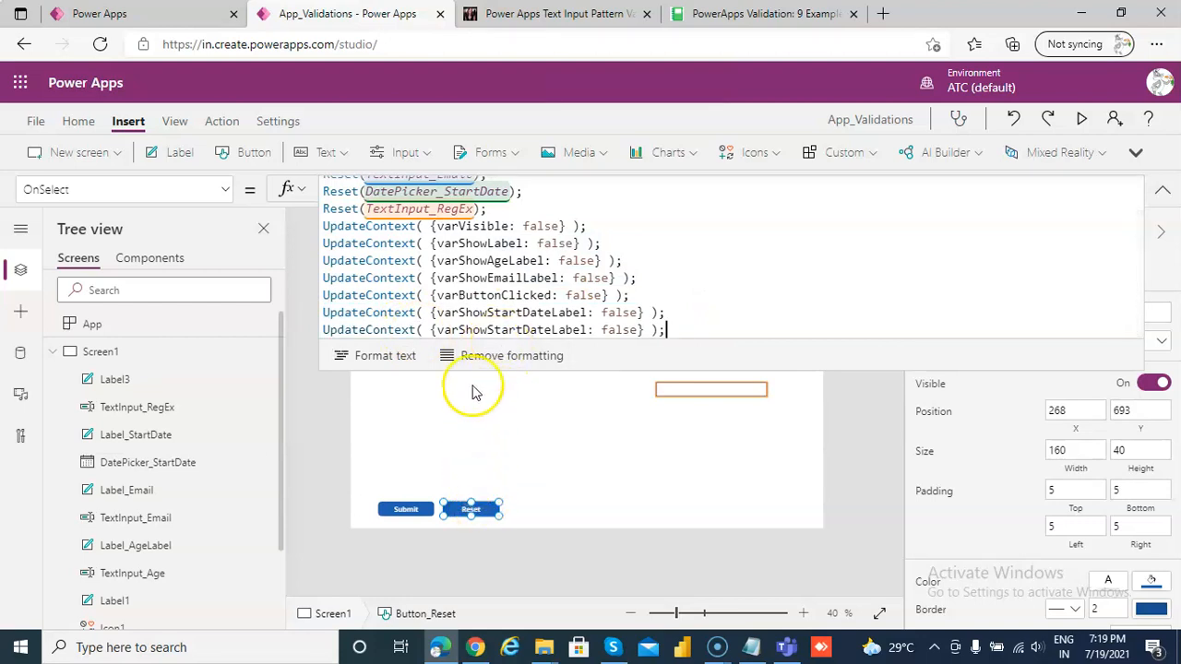
pyautogui.click(405, 509)
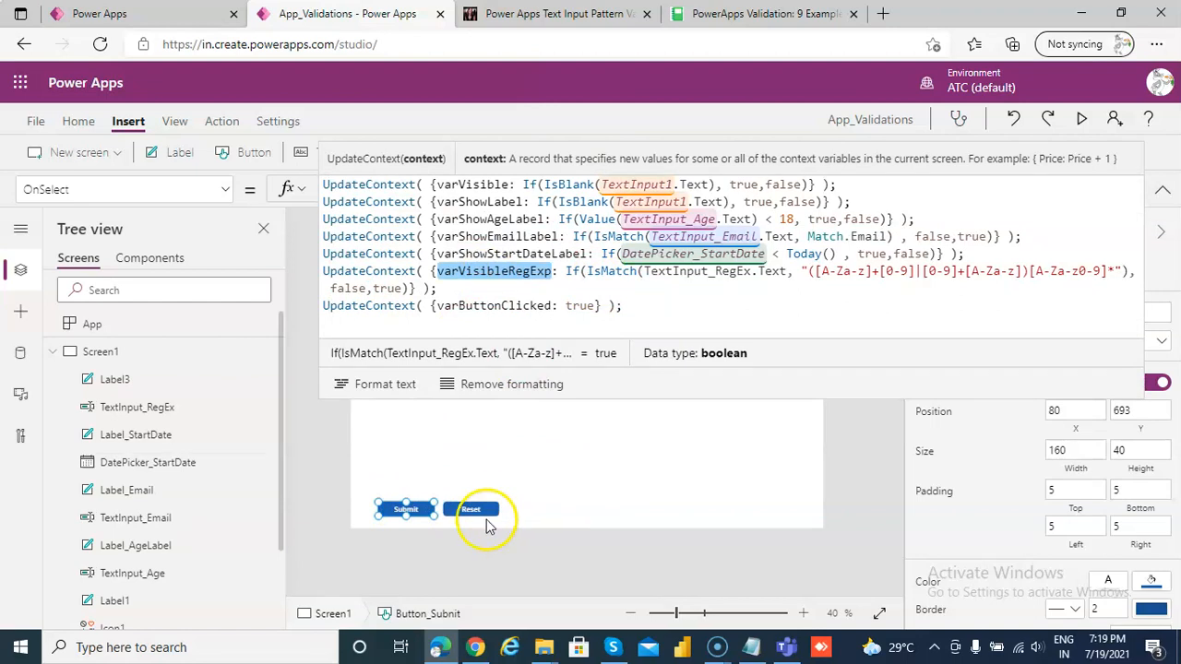
pyautogui.click(471, 508)
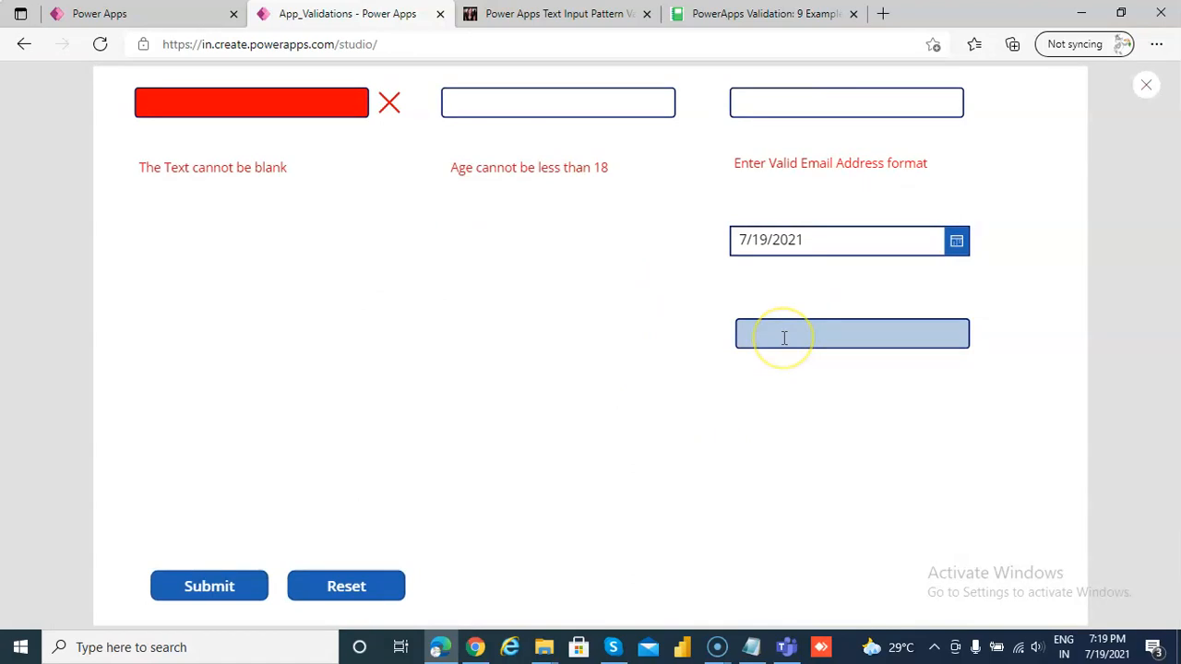
# In preview, enter an email and RegEx value a2, then submit to run validations.
pyautogui.click(251, 102)
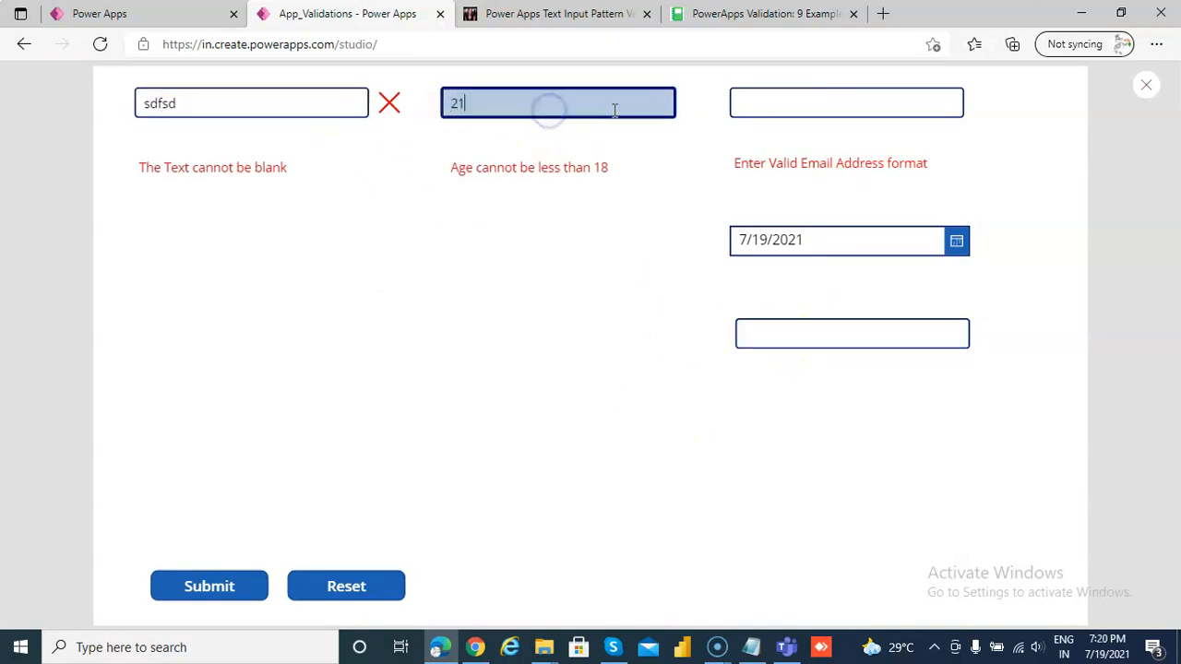
pyautogui.click(846, 102)
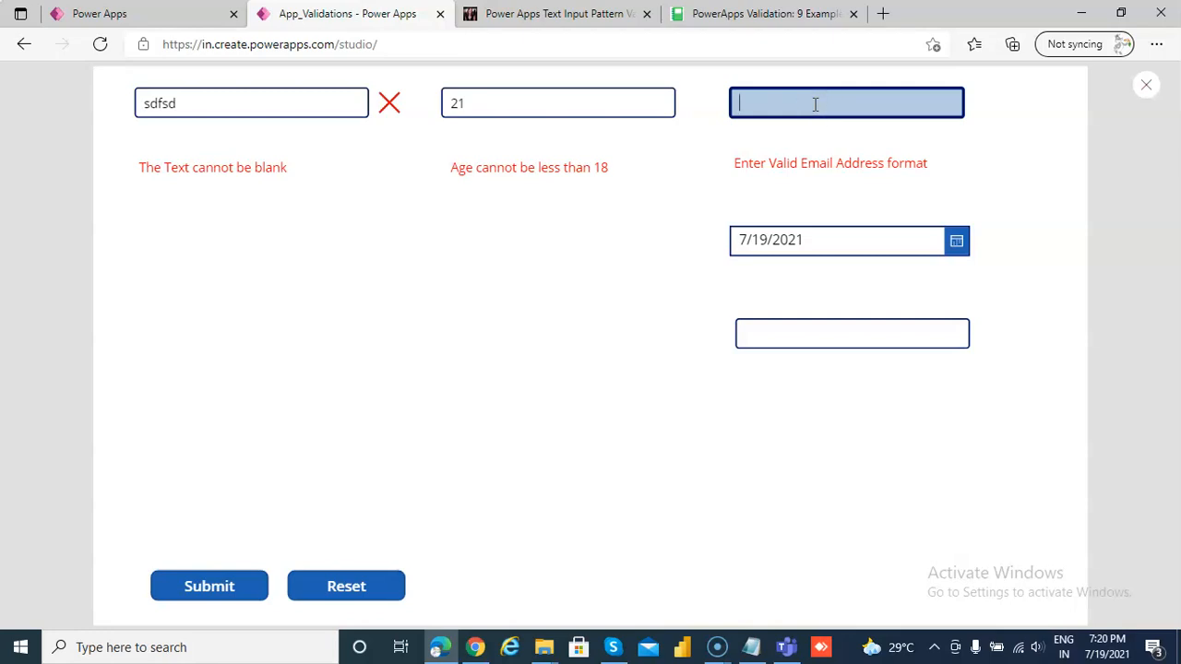
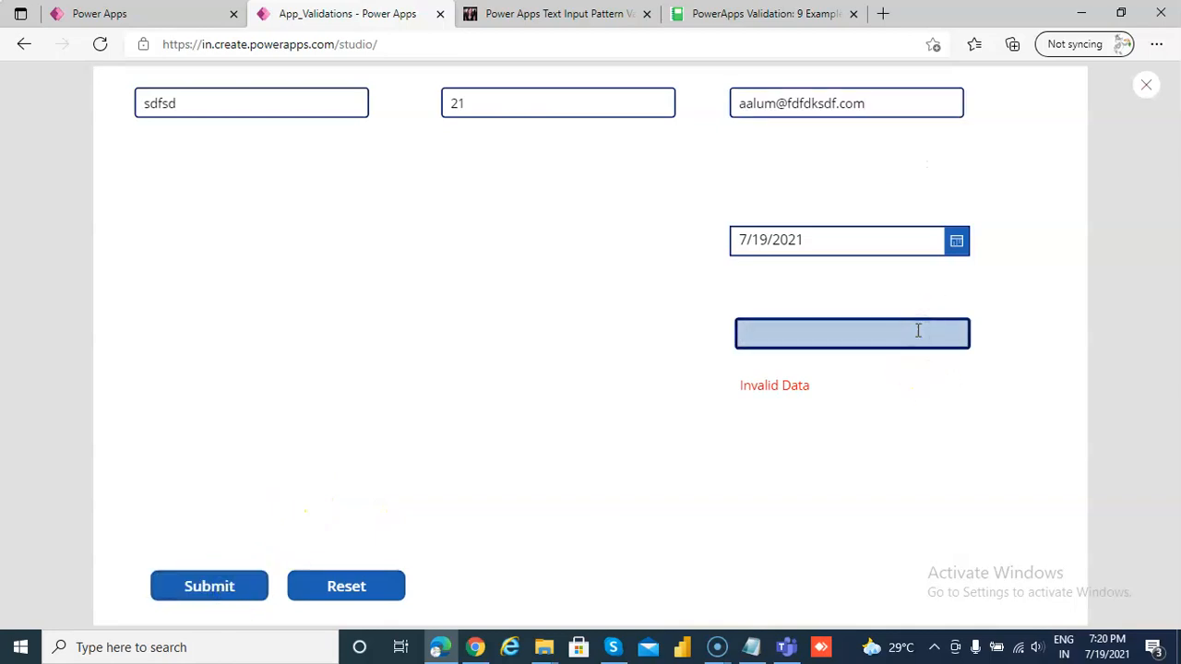
pyautogui.write('a2')
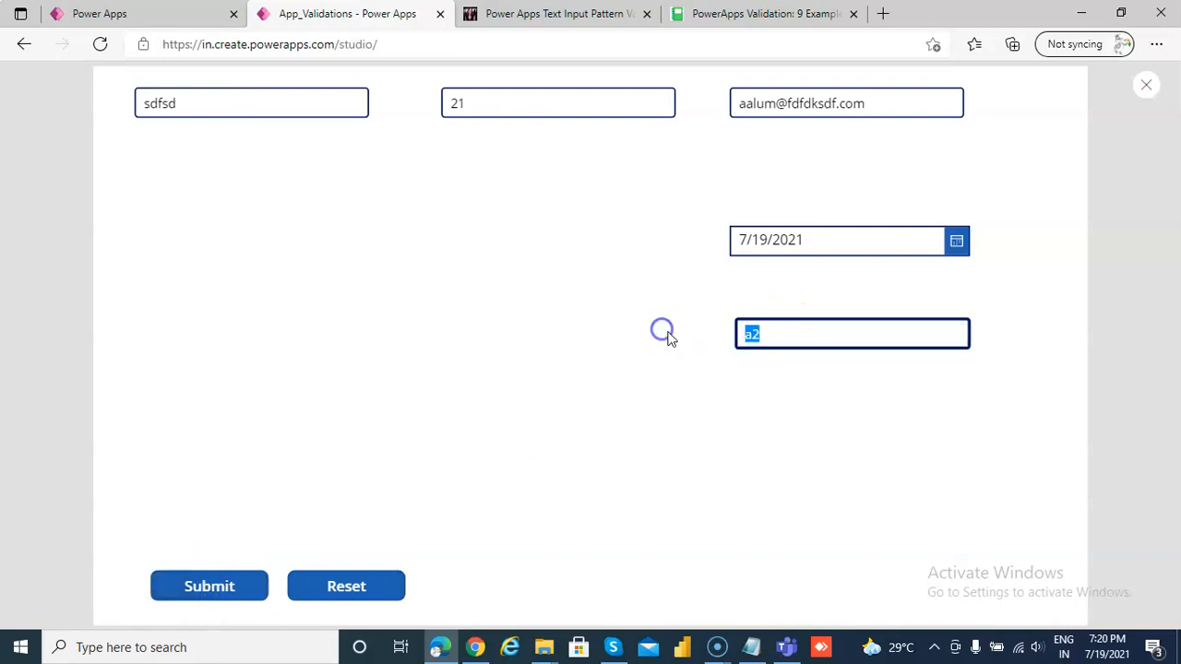
pyautogui.click(208, 586)
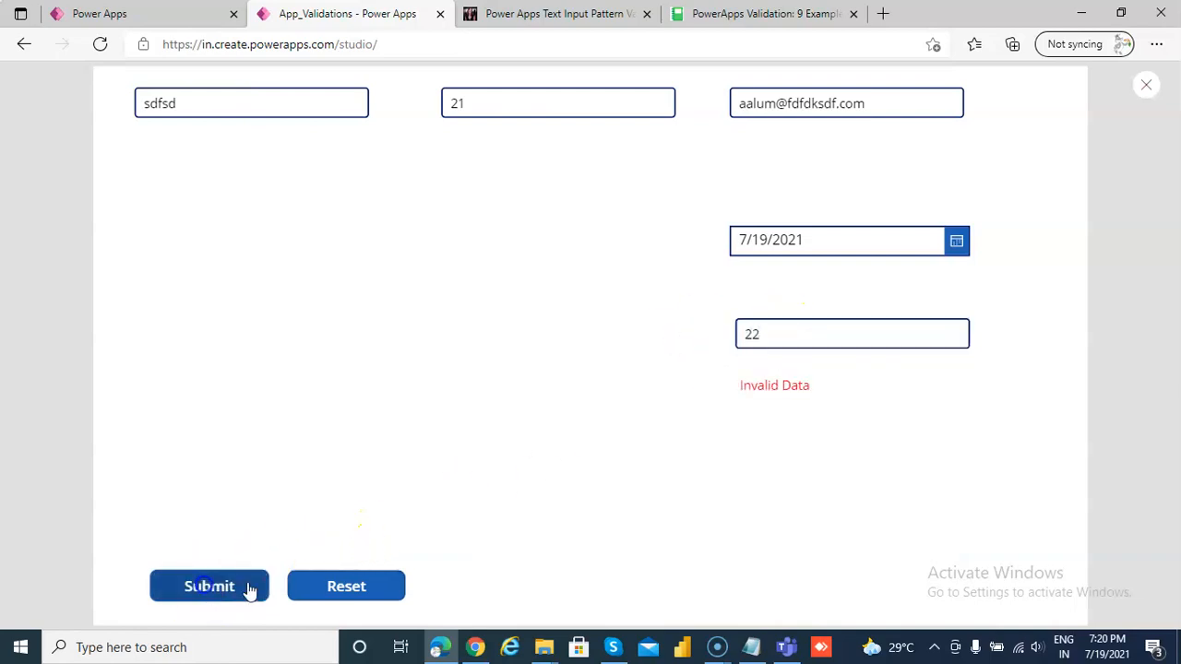
# Test RegEx values aa and a3, then reset the form and close preview.
pyautogui.write('aa')
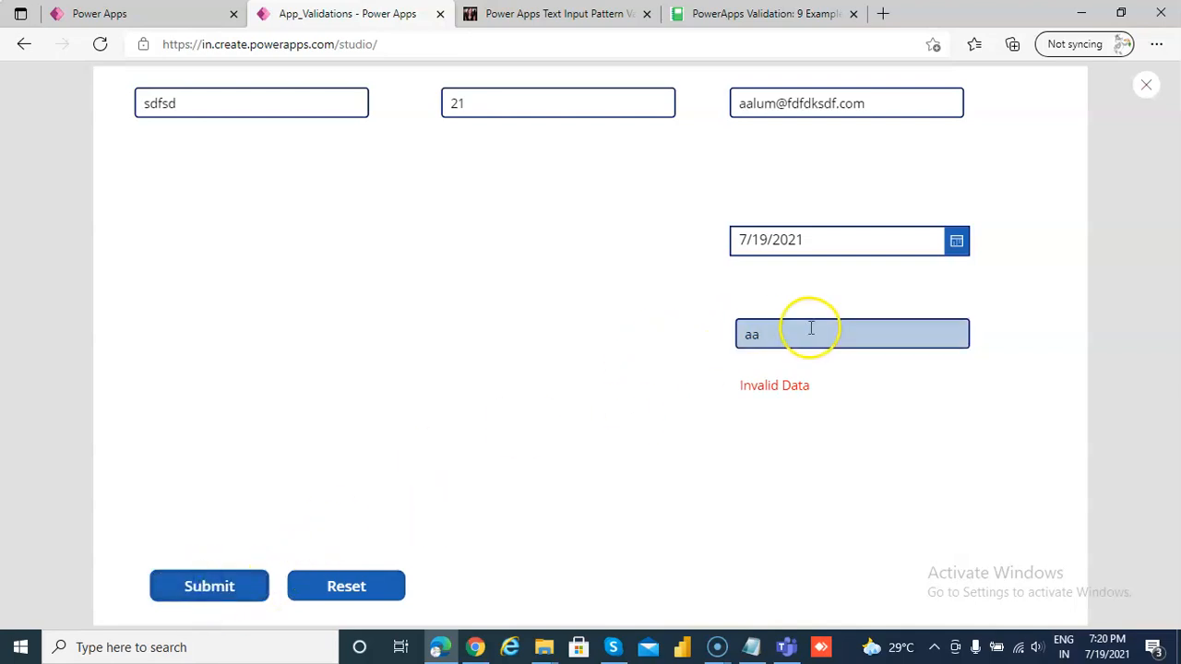
pyautogui.write('a3')
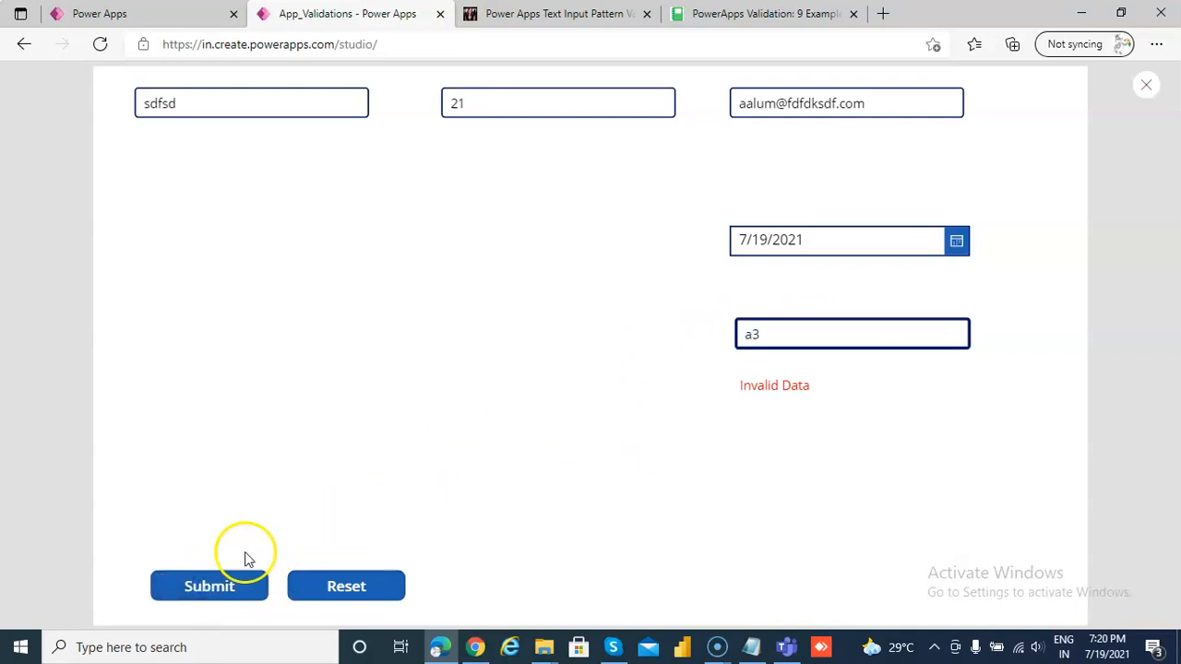
pyautogui.click(346, 586)
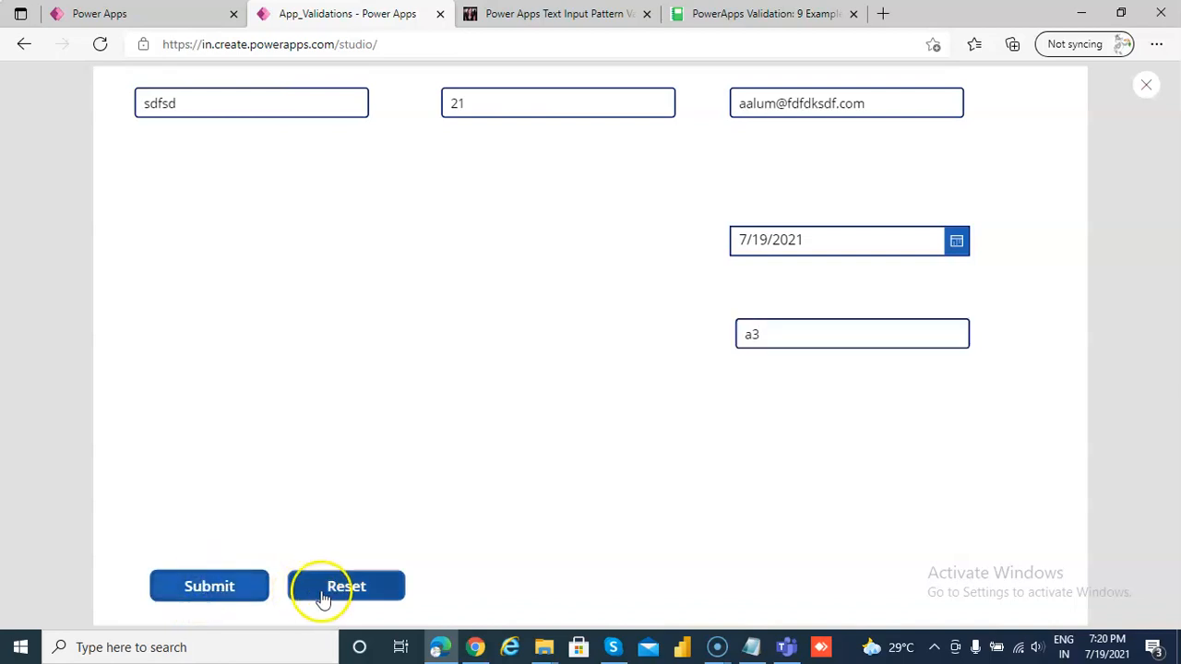
pyautogui.click(346, 586)
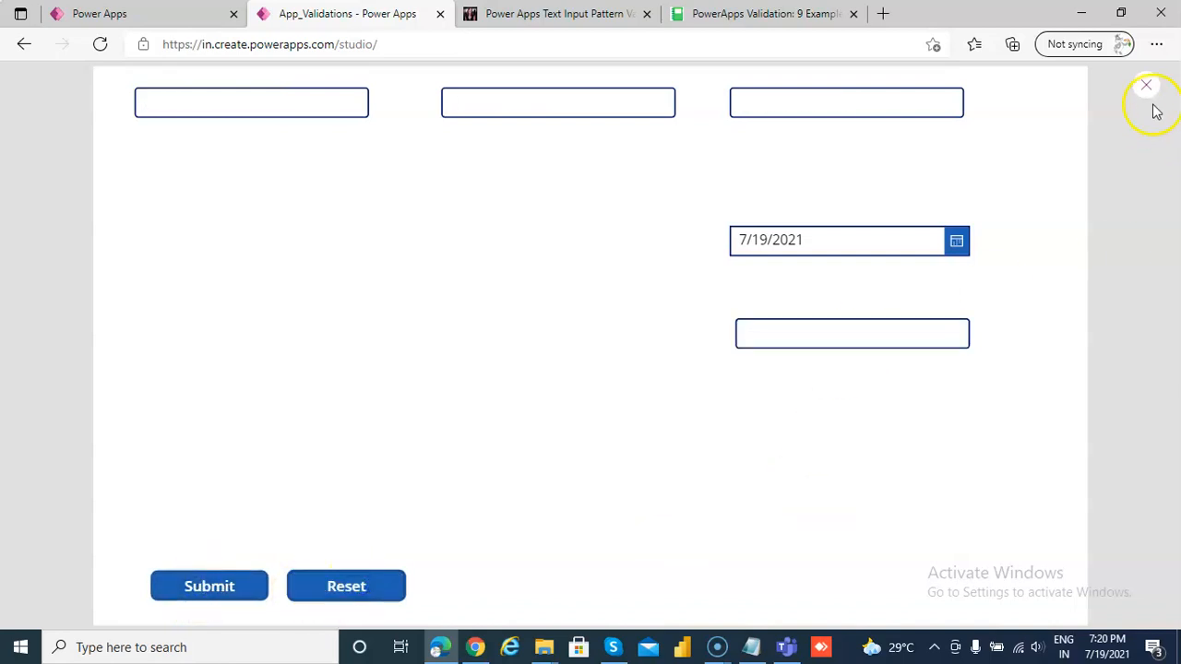
pyautogui.click(1146, 85)
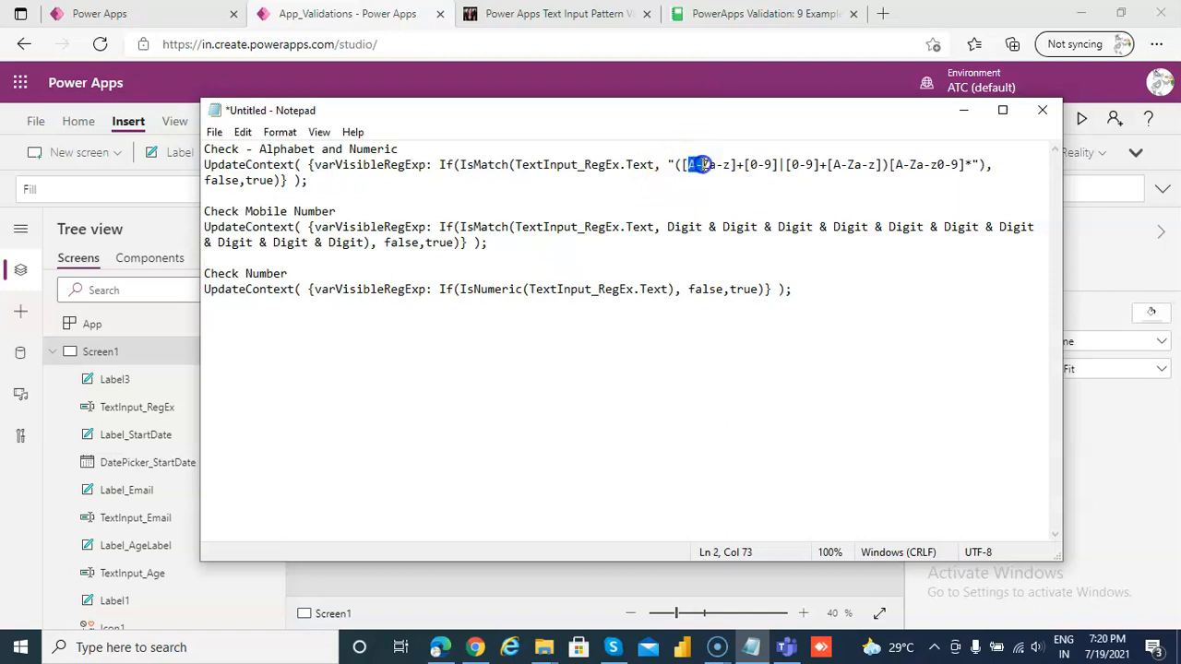
# Walk through the letter range of the alphanumeric regex pattern in Notepad.
pyautogui.click(706, 166)
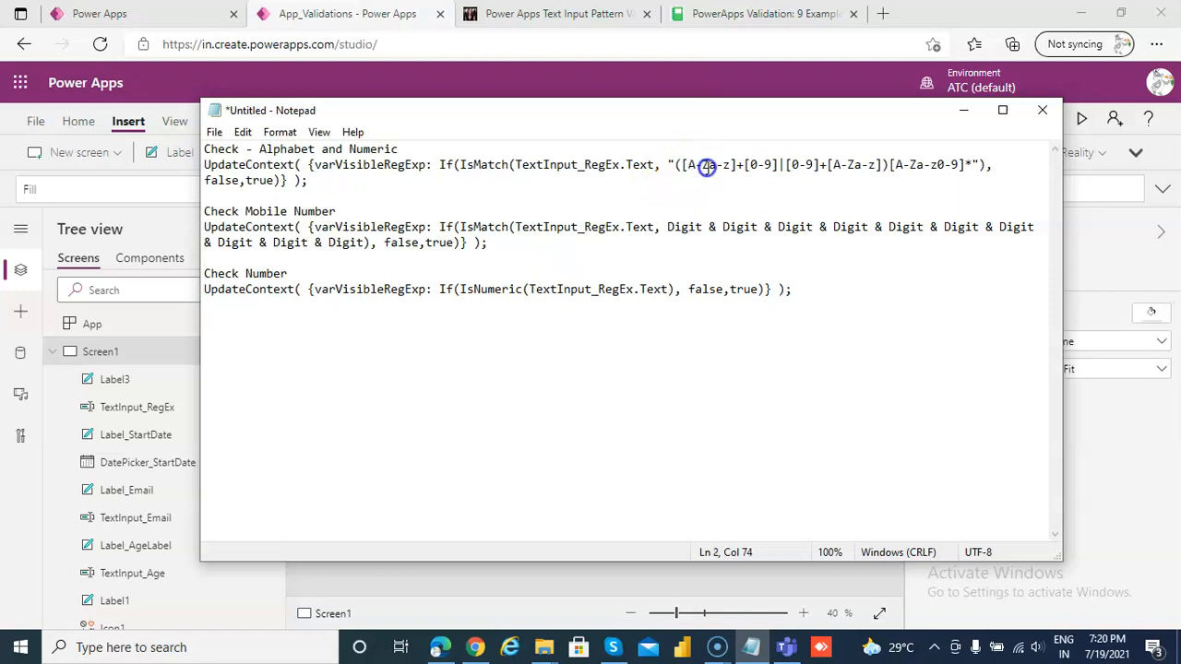
pyautogui.doubleClick(758, 164)
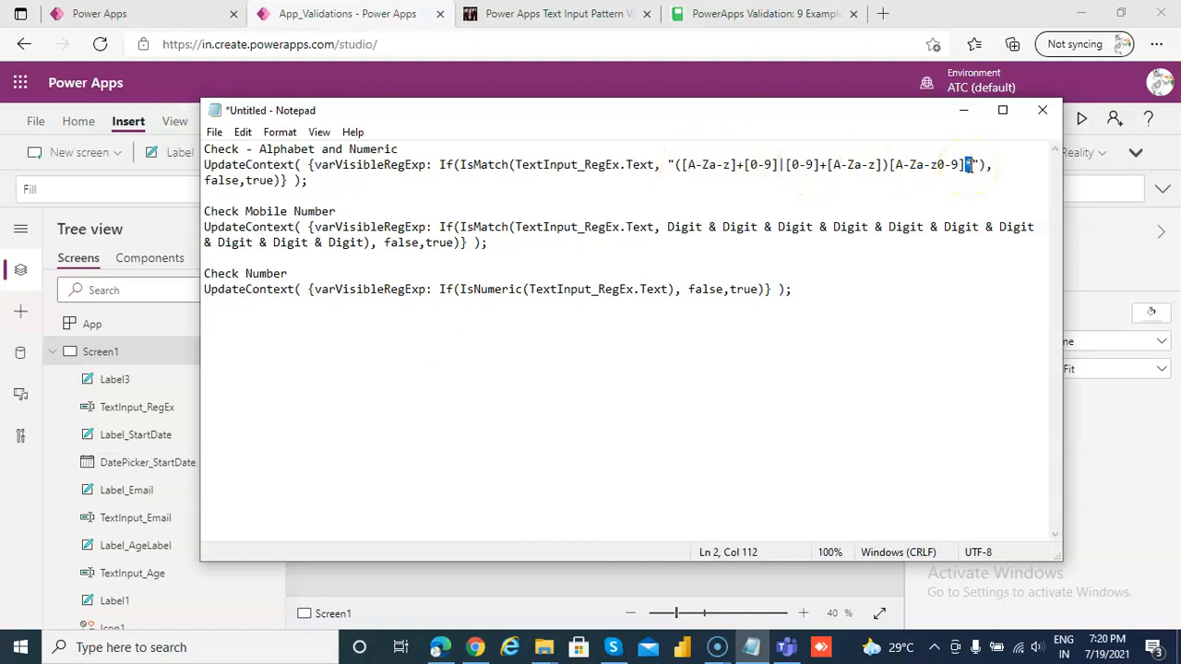
pyautogui.moveTo(509, 248)
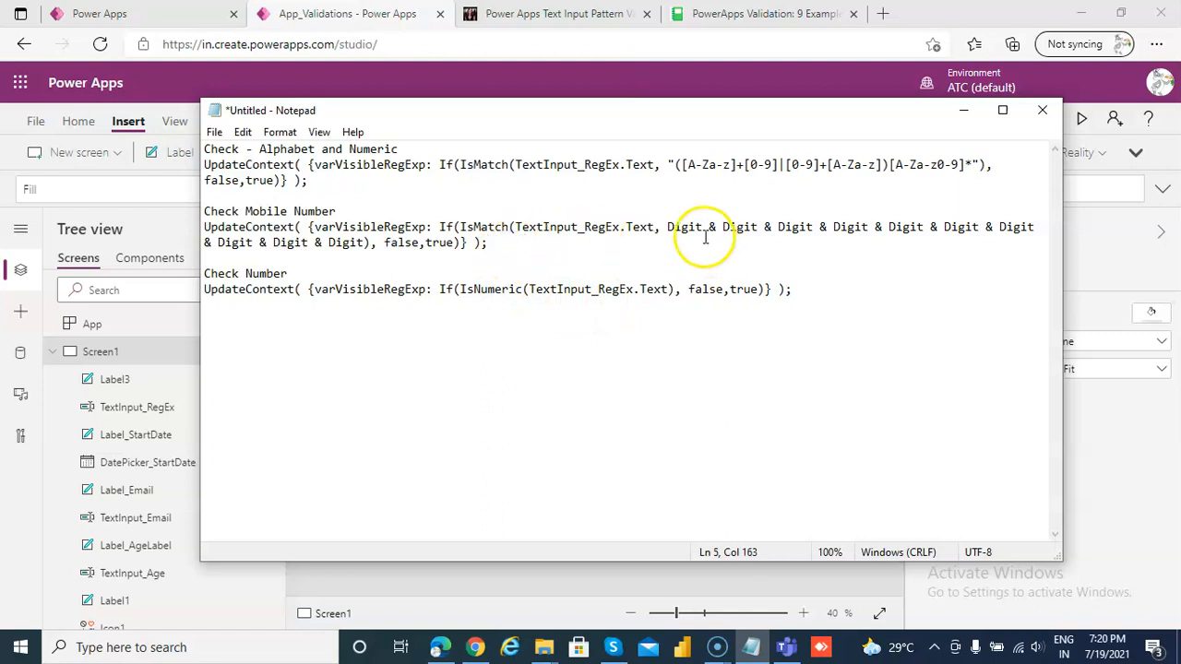
pyautogui.moveTo(745, 227)
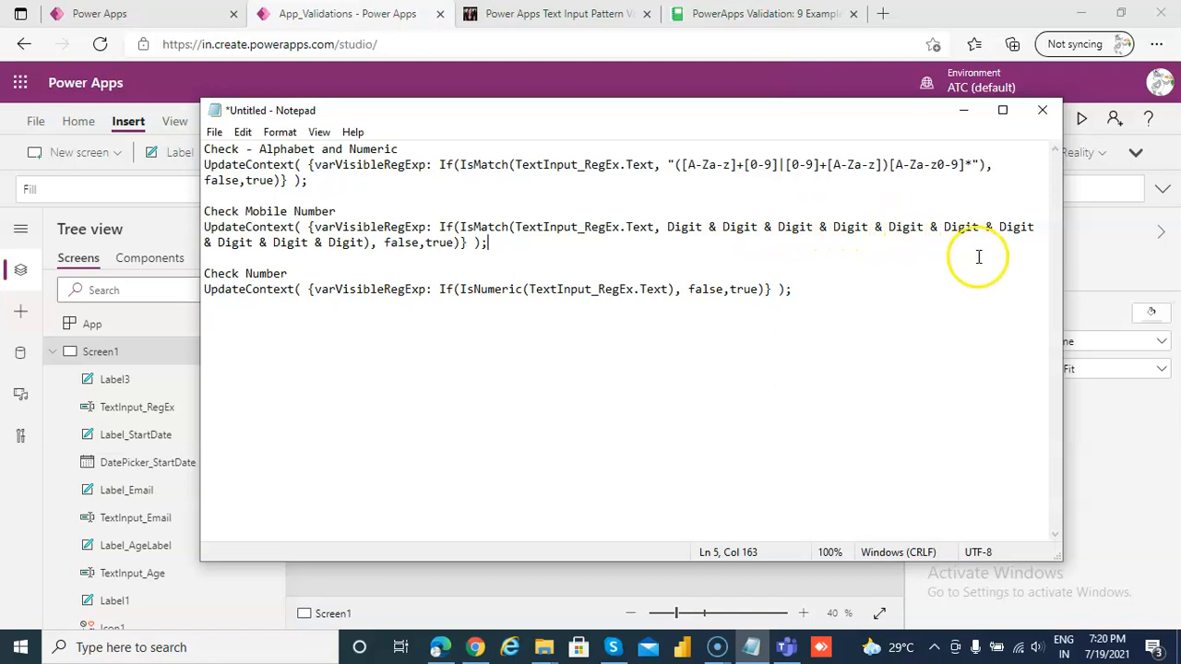
pyautogui.moveTo(377, 267)
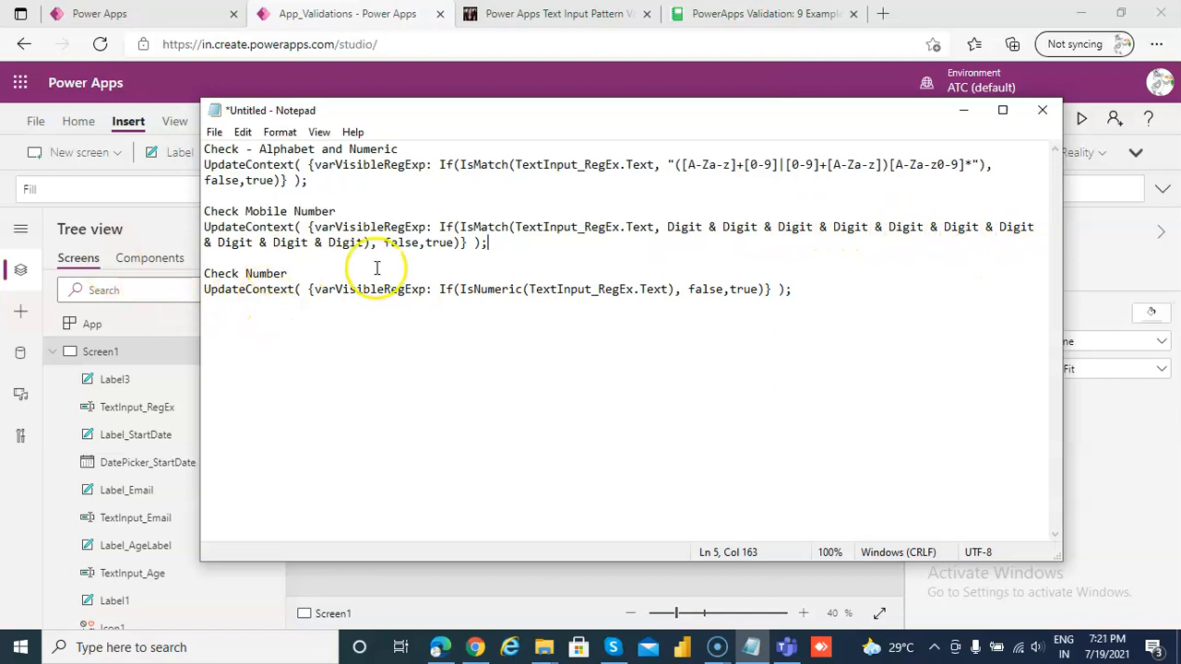
pyautogui.moveTo(516, 254)
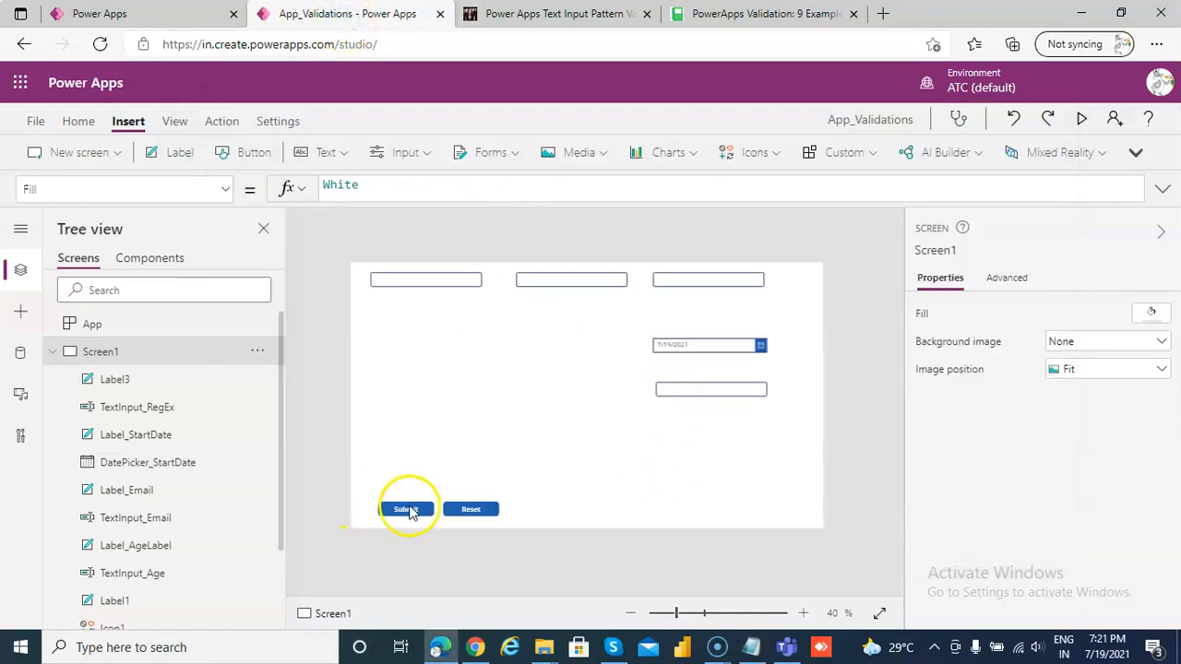
# Select the Submit button and place the cursor after its varVisibleRegExp IsMatch line.
pyautogui.click(406, 510)
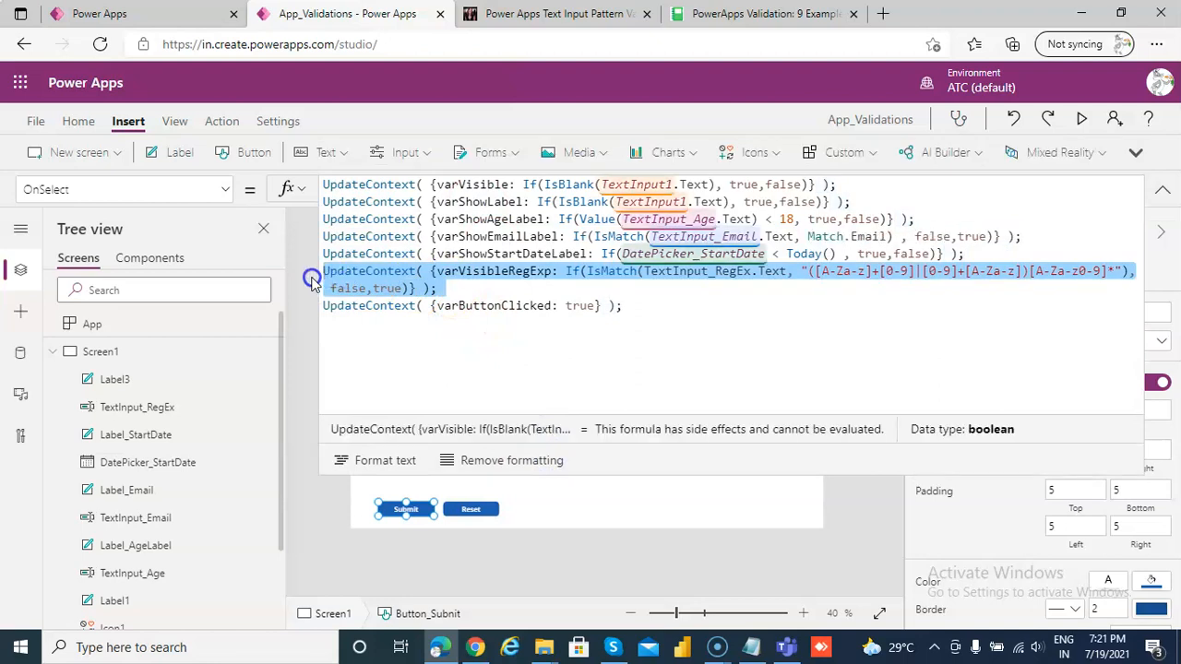
pyautogui.click(452, 288)
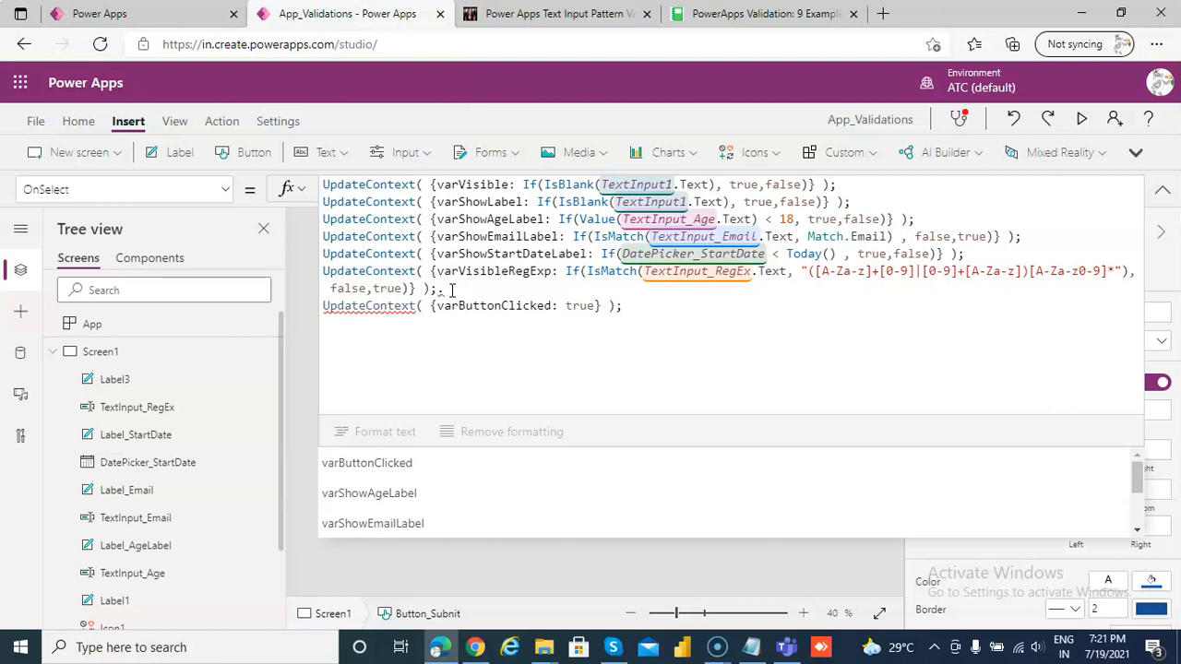
pyautogui.click(443, 288)
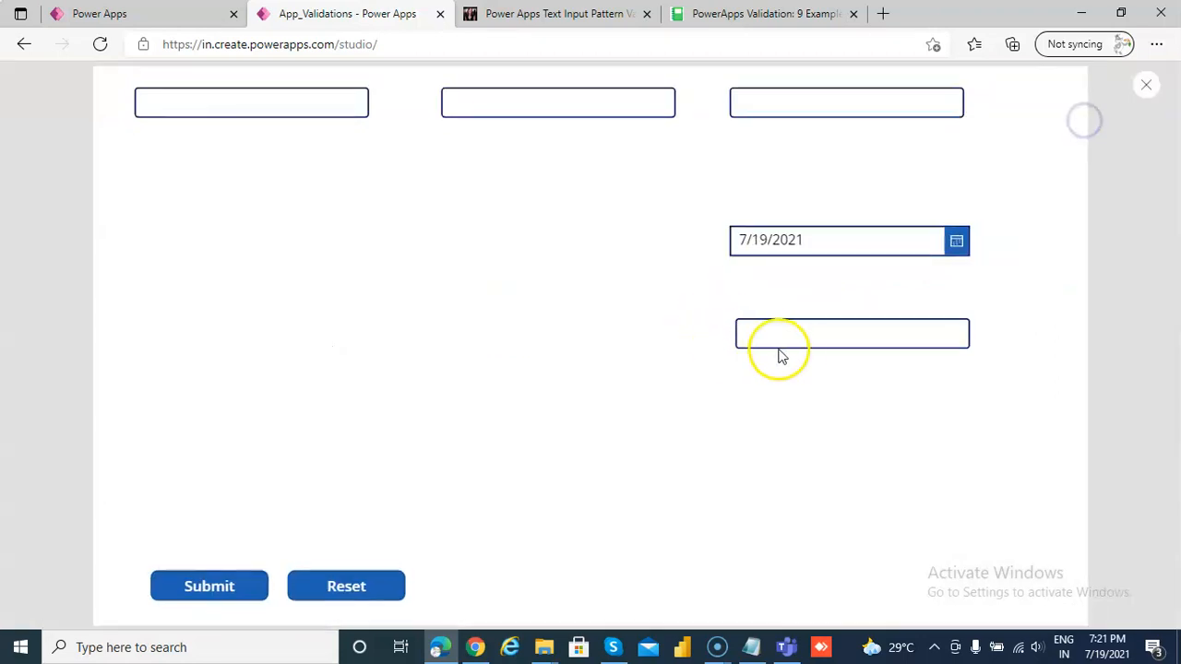
# Submit 123 in the RegEx field to show Invalid Data, then enter 456.
pyautogui.write('123')
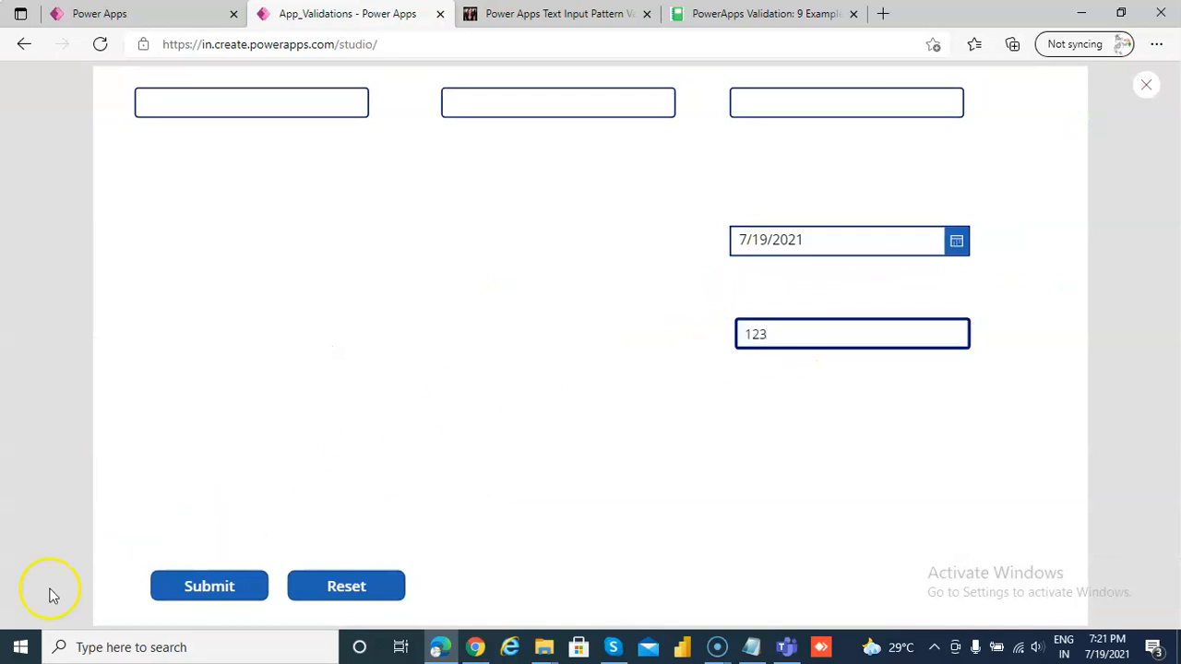
pyautogui.click(209, 586)
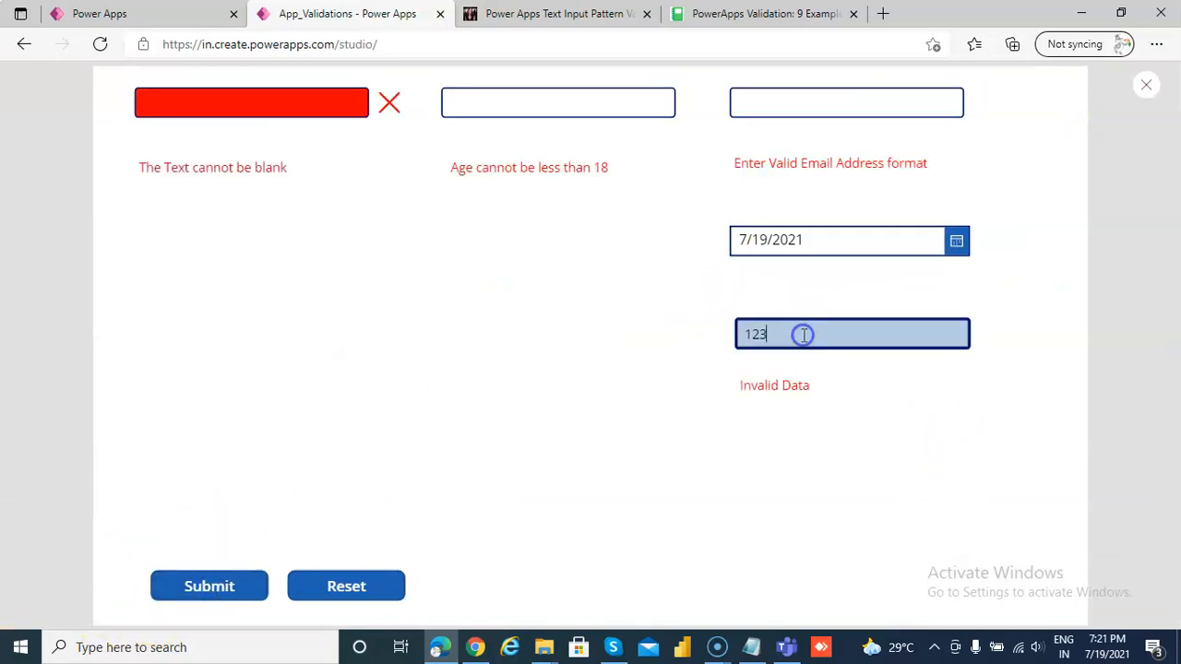
pyautogui.write('456')
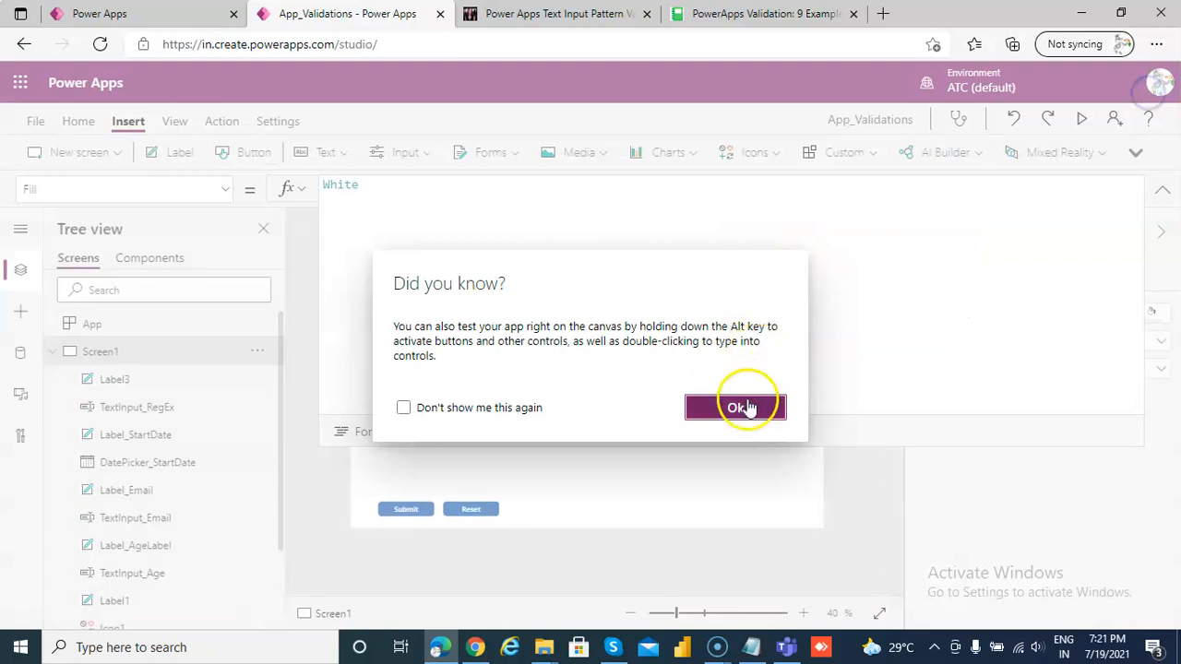
# Dismiss the canvas tip and return to Submit's OnSelect to bring in the IsNumeric check.
pyautogui.click(735, 407)
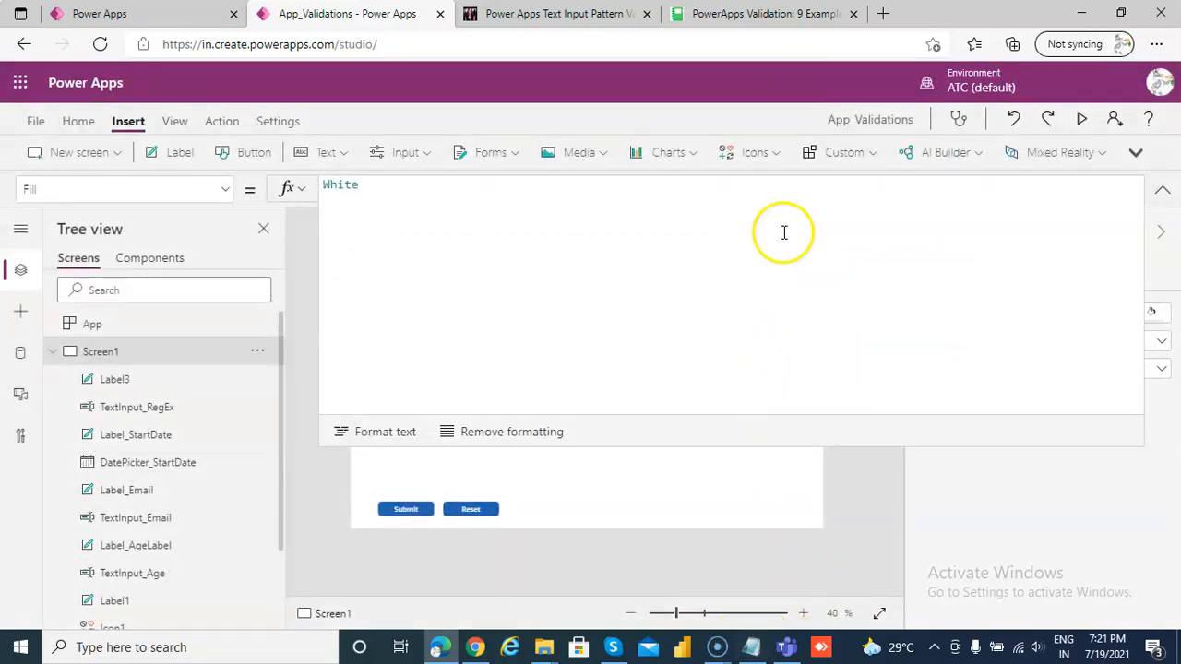
pyautogui.click(405, 508)
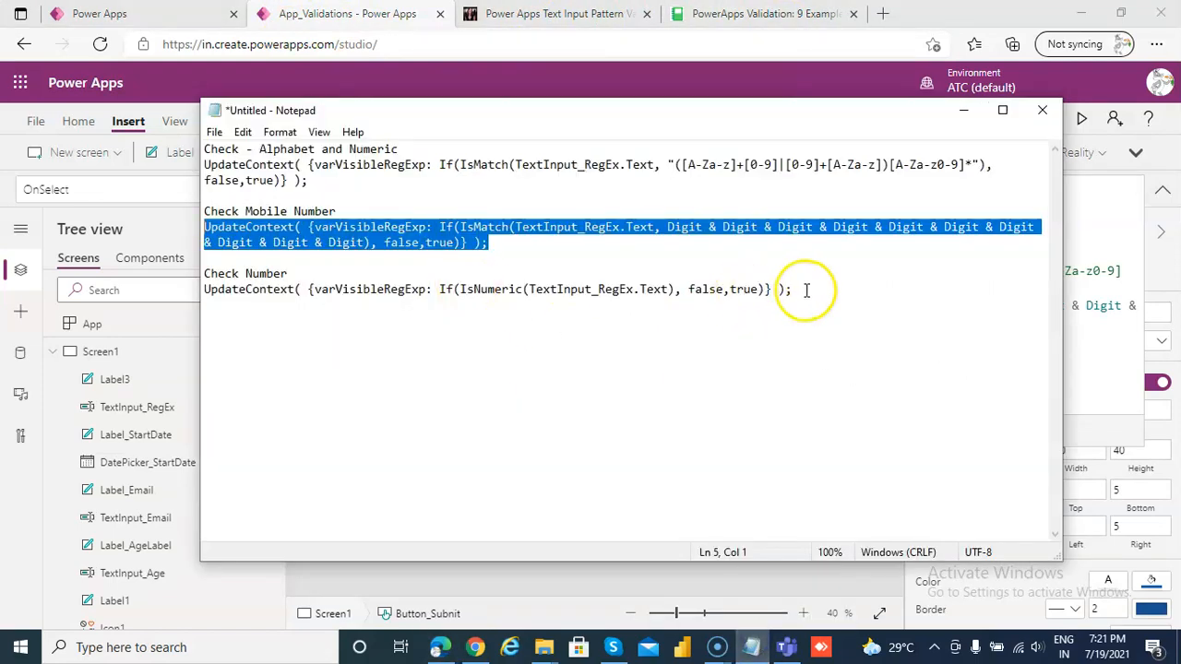
pyautogui.doubleClick(489, 289)
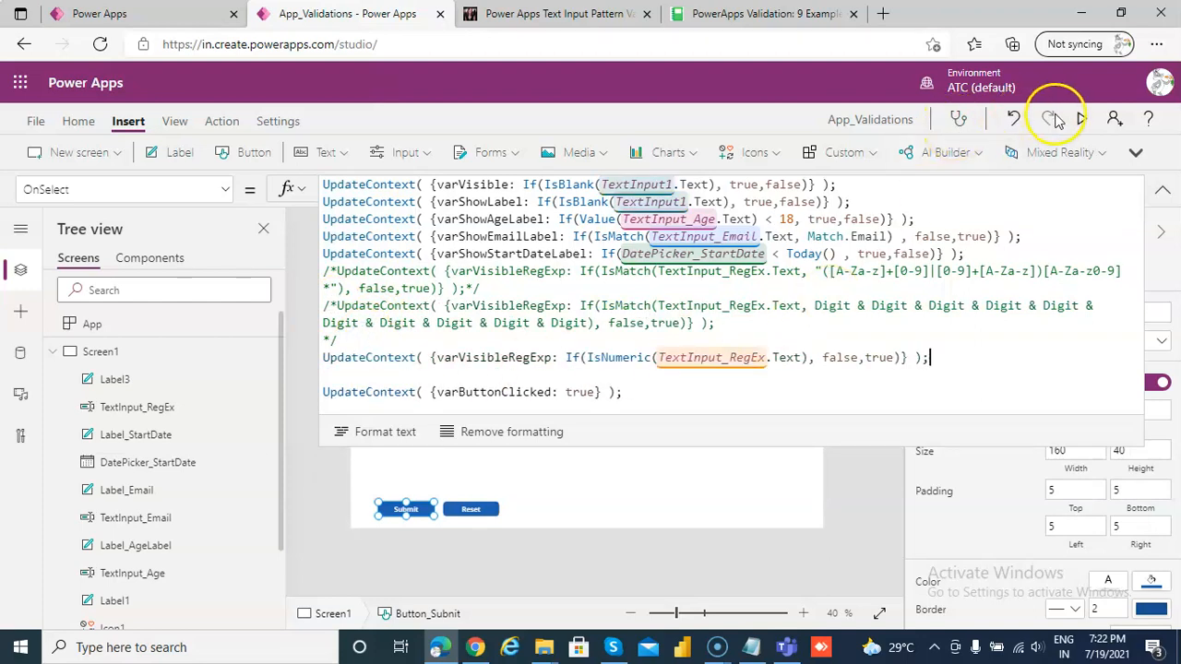
pyautogui.click(1079, 118)
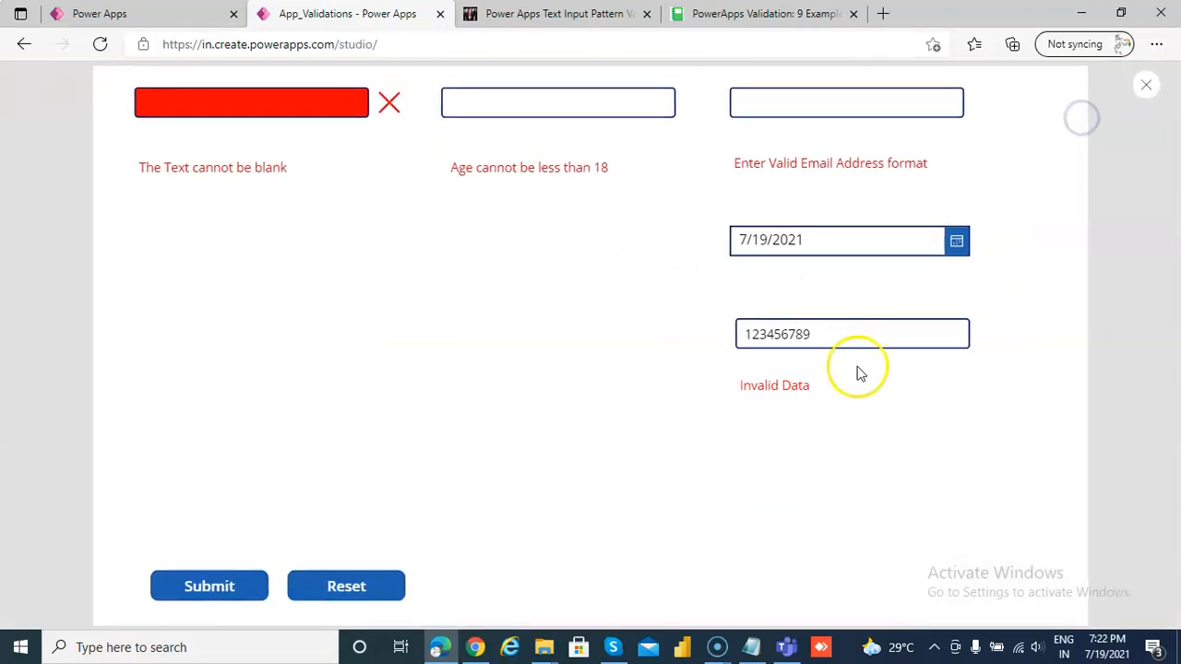
pyautogui.click(826, 334)
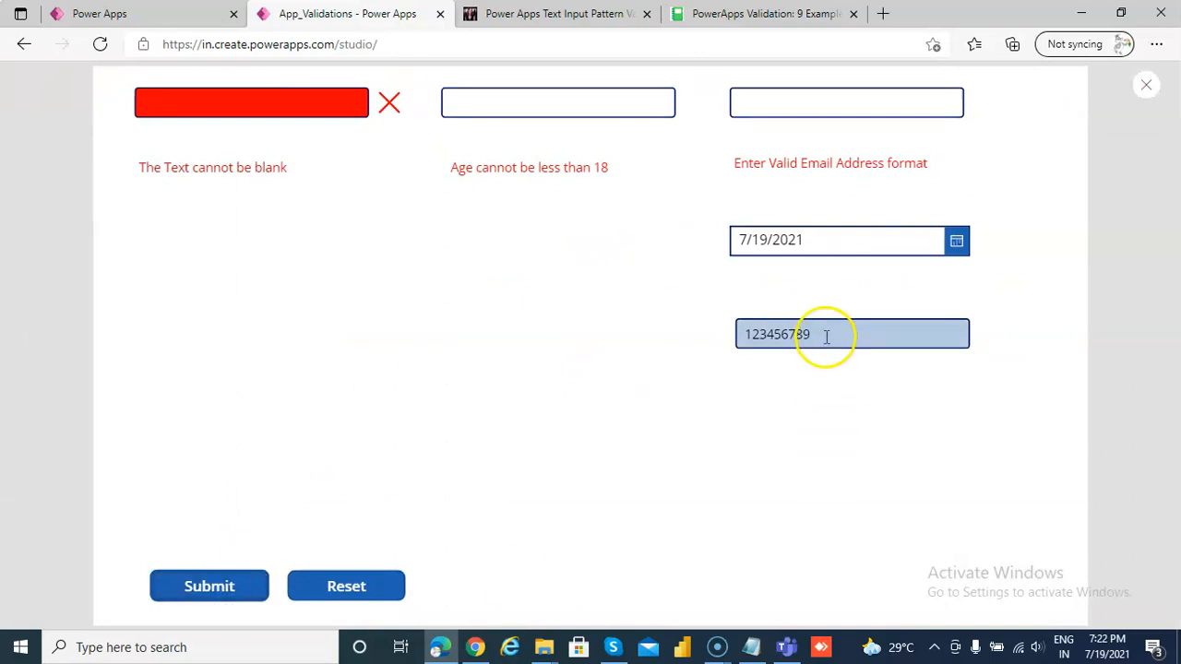
pyautogui.write('1231231231231231232321312')
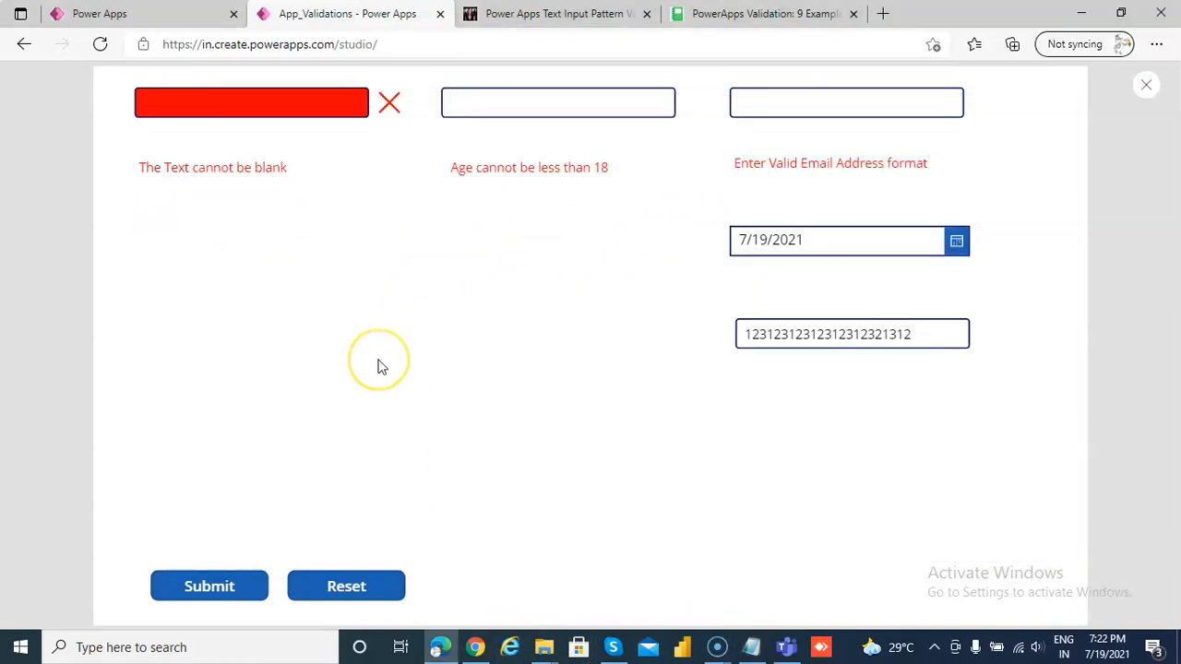
pyautogui.moveTo(379, 360)
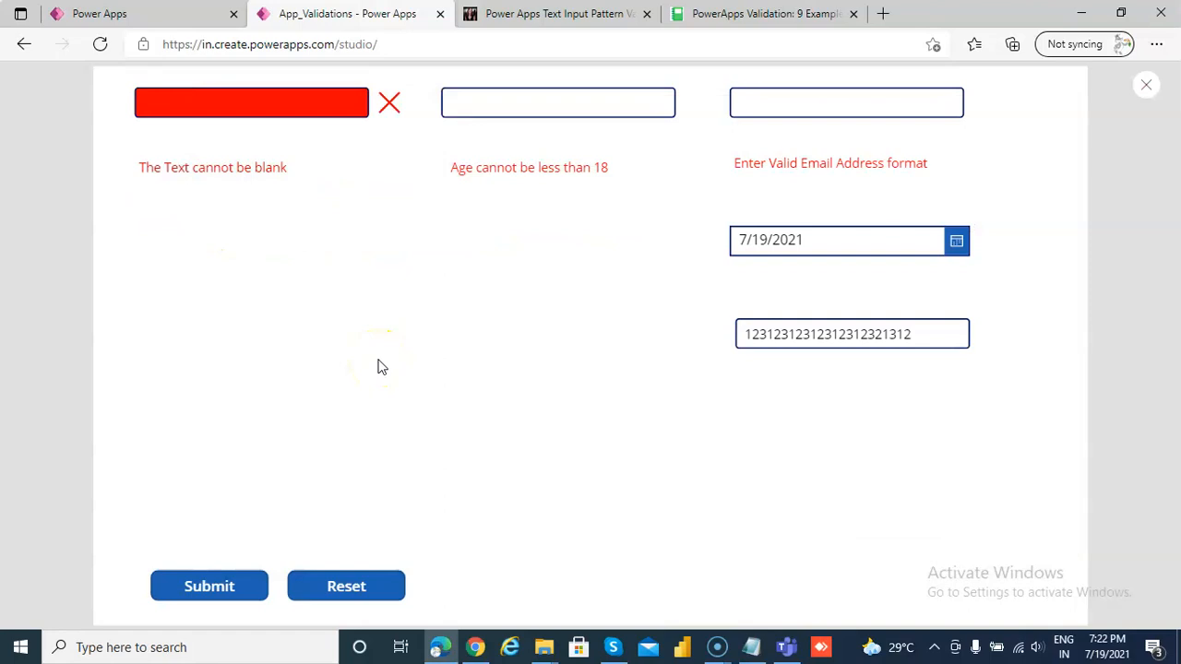